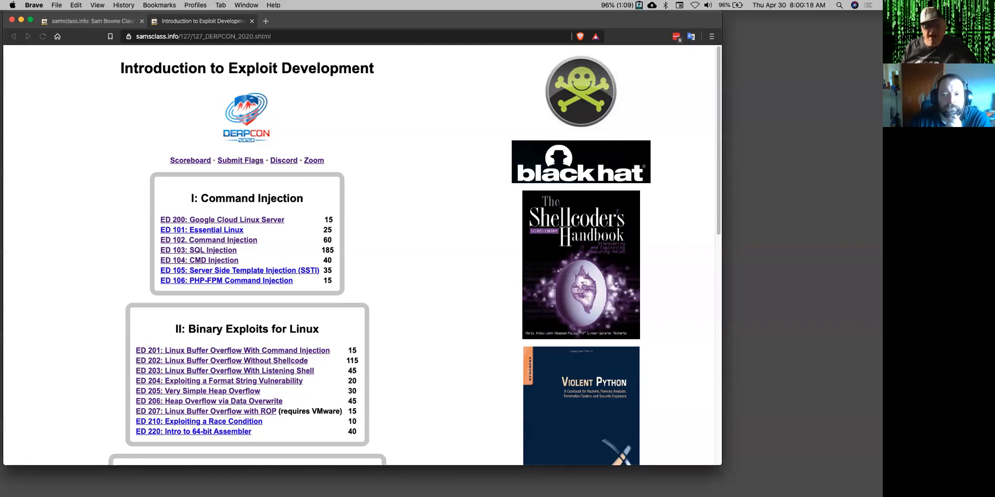
mouse_move(155, 132)
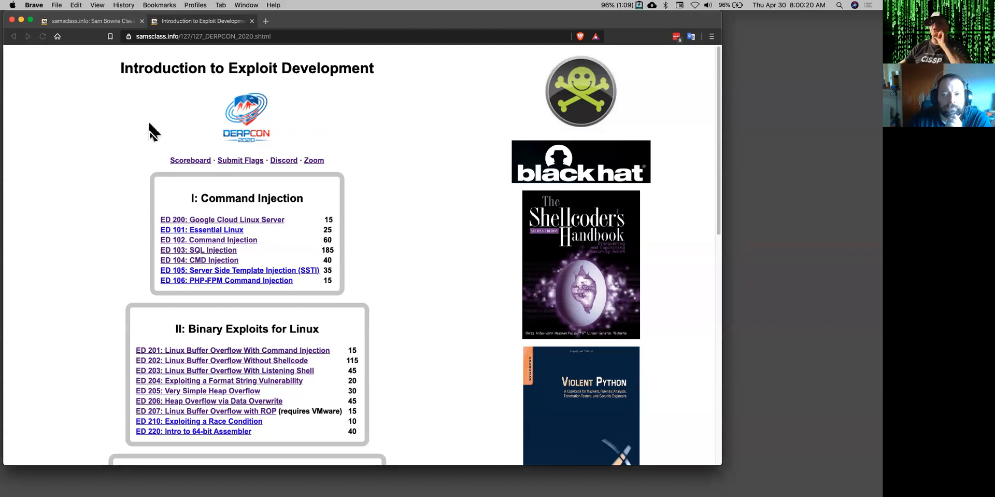
mouse_move(221, 123)
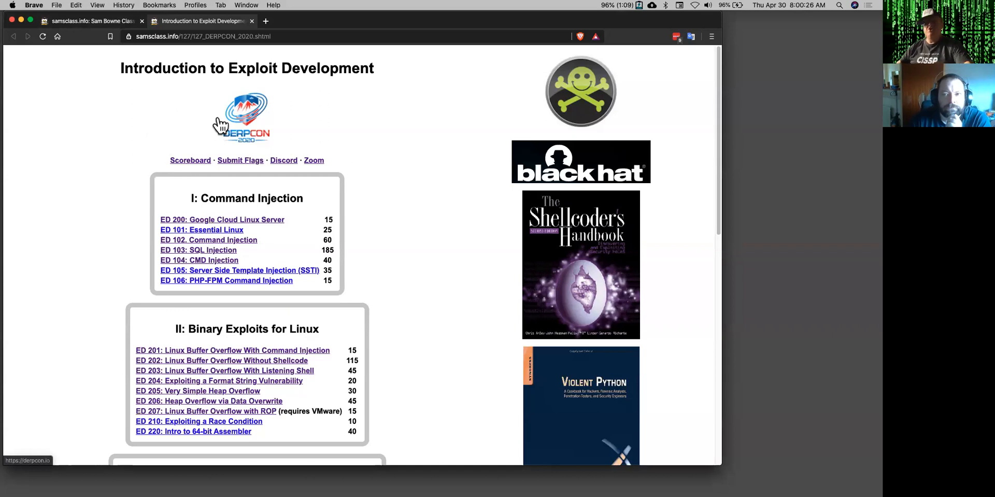
mouse_move(431, 230)
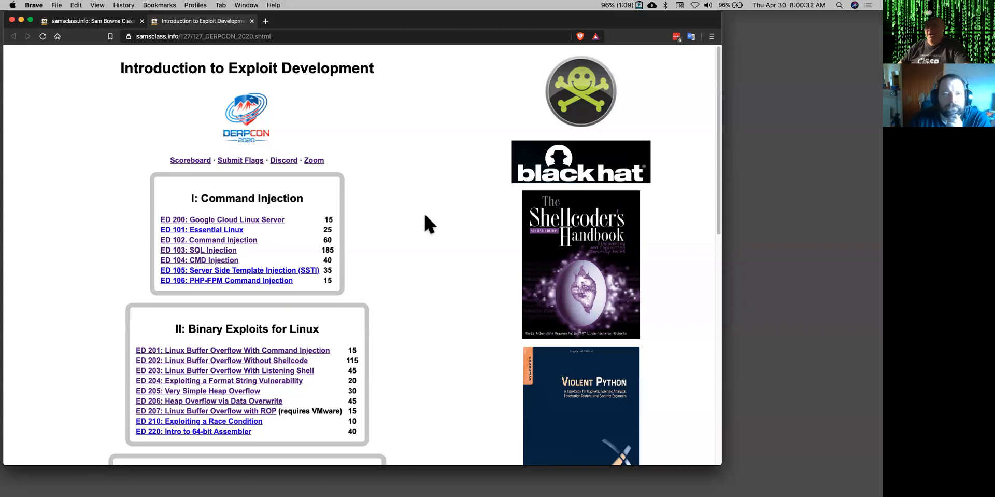
mouse_move(270, 219)
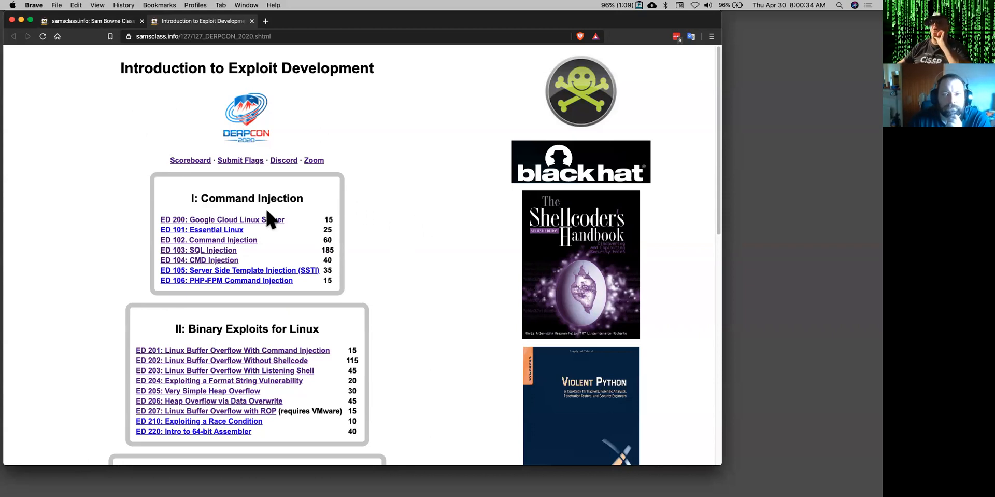
mouse_move(272, 221)
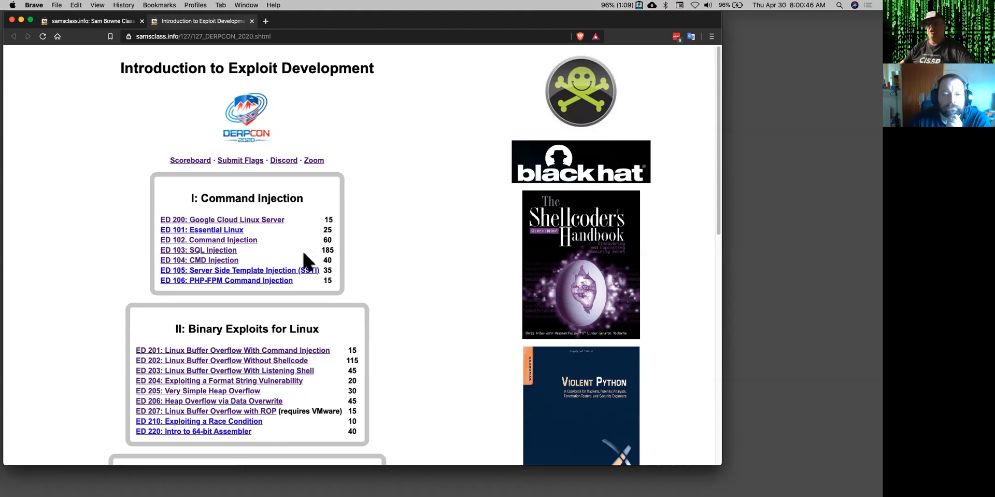
mouse_move(267, 232)
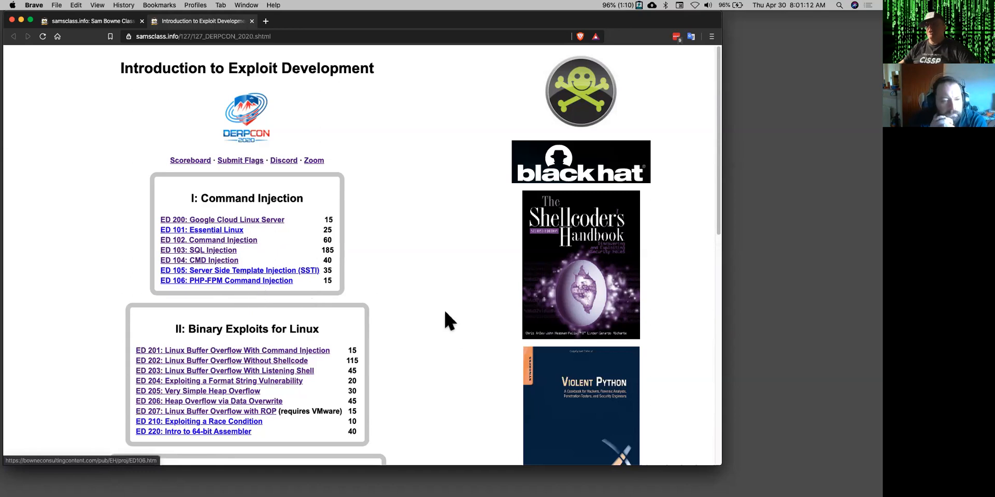
Start an SSH session to the deb3 instance and move the console window beside the course page.
scroll("down", 3)
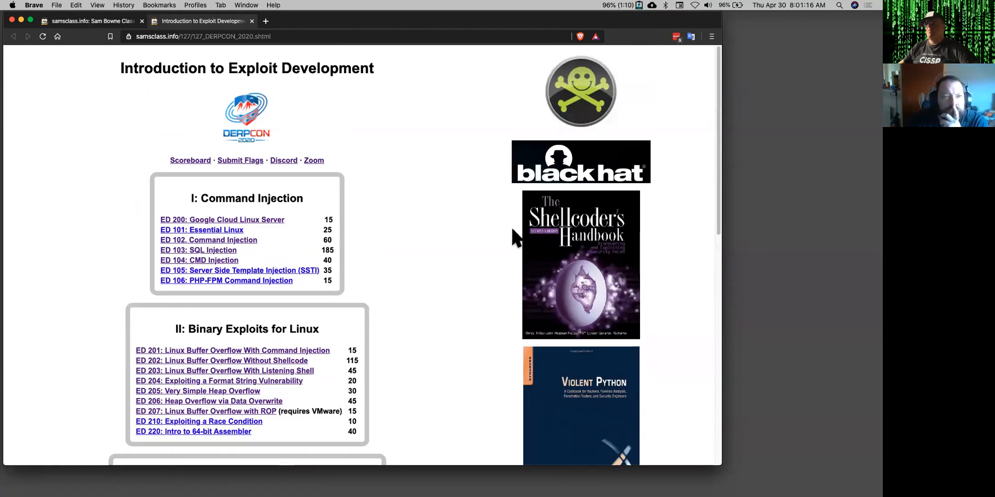
mouse_move(694, 346)
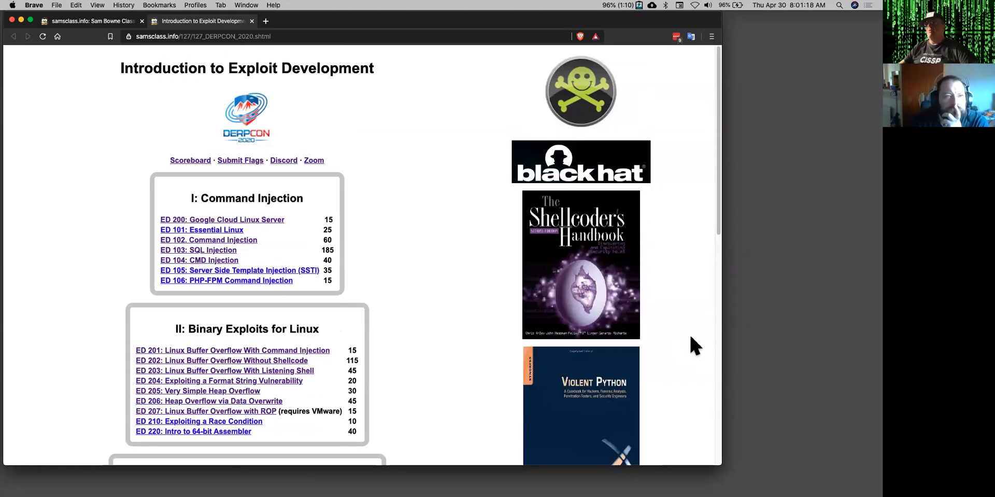
scroll("down", 3)
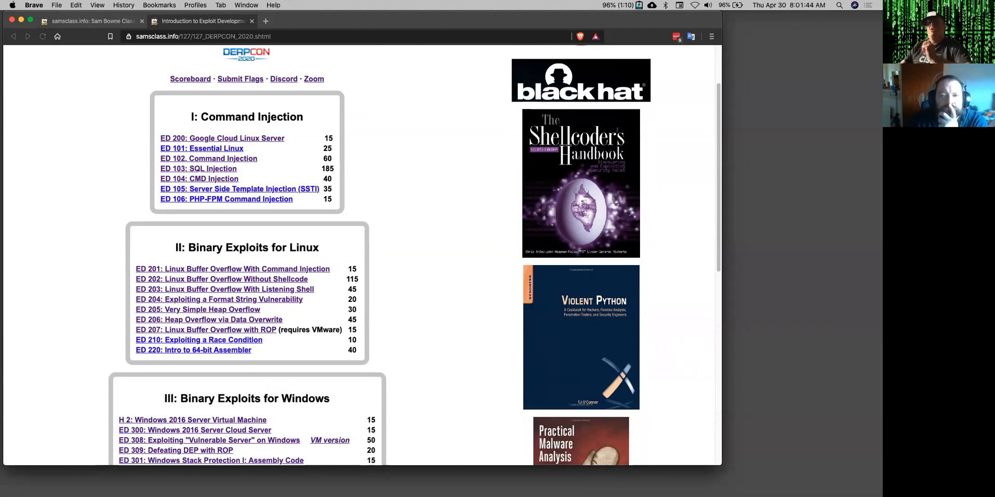
mouse_move(397, 214)
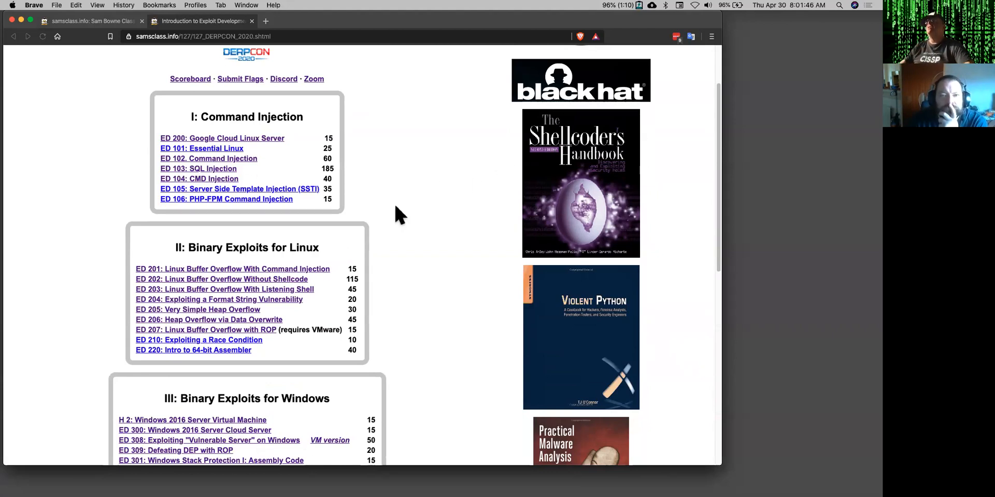
mouse_move(228, 273)
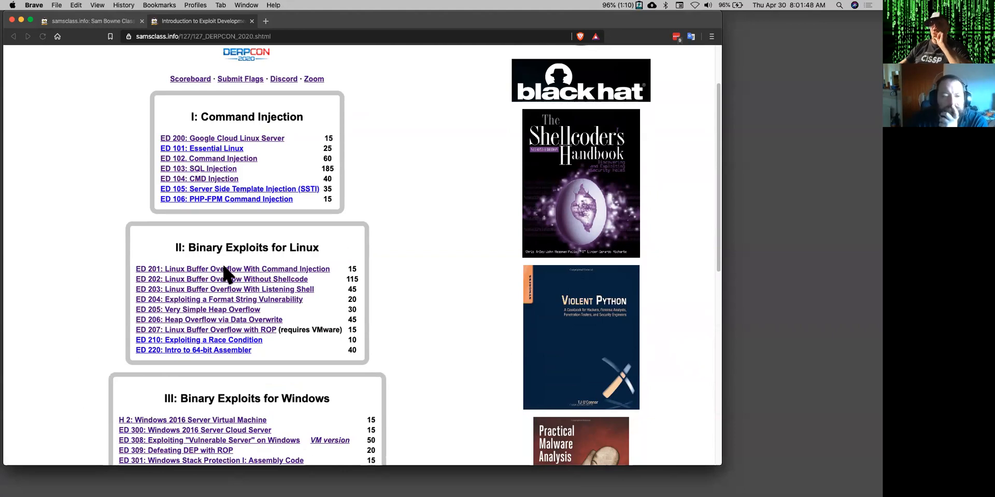
mouse_move(308, 276)
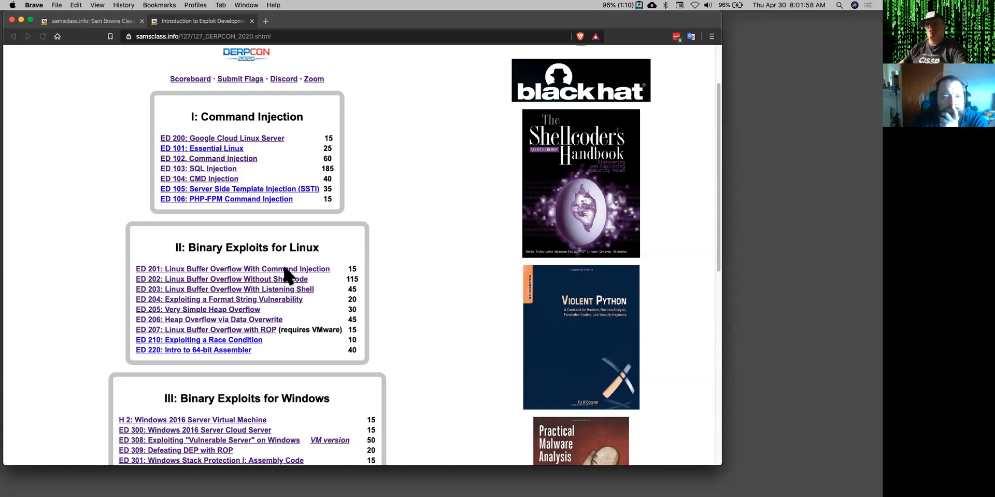
mouse_move(295, 321)
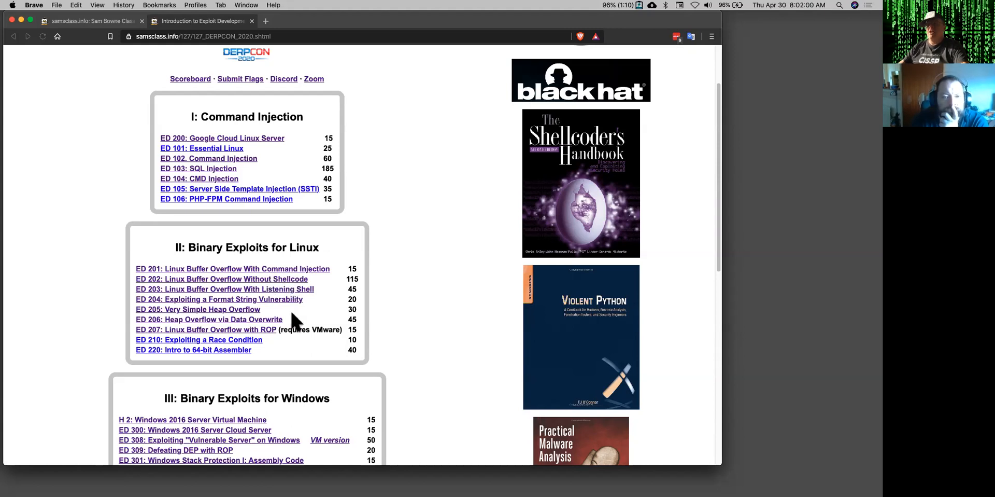
mouse_move(286, 353)
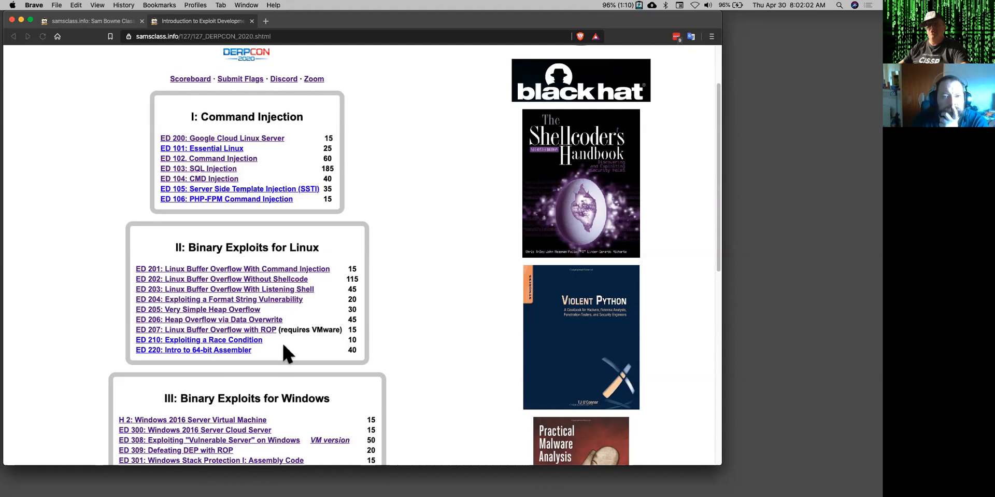
mouse_move(397, 350)
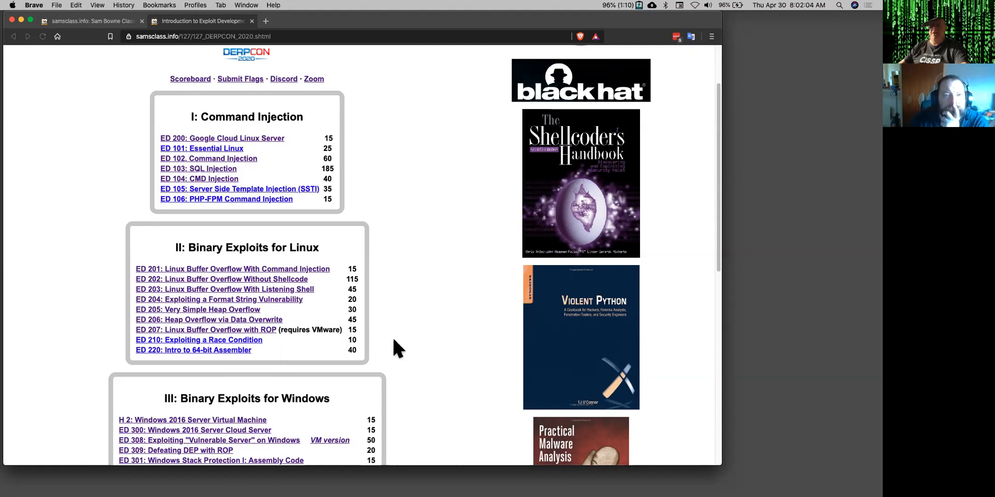
scroll("down", 3)
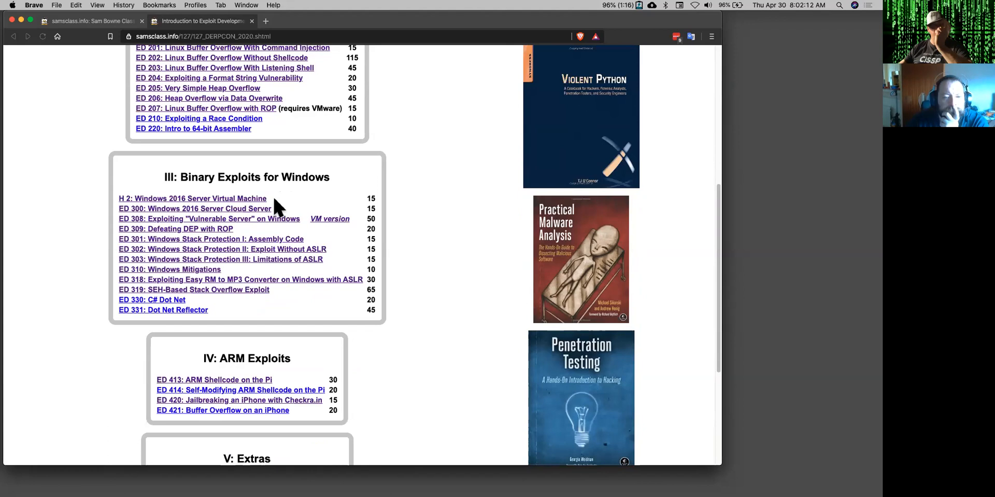
mouse_move(242, 206)
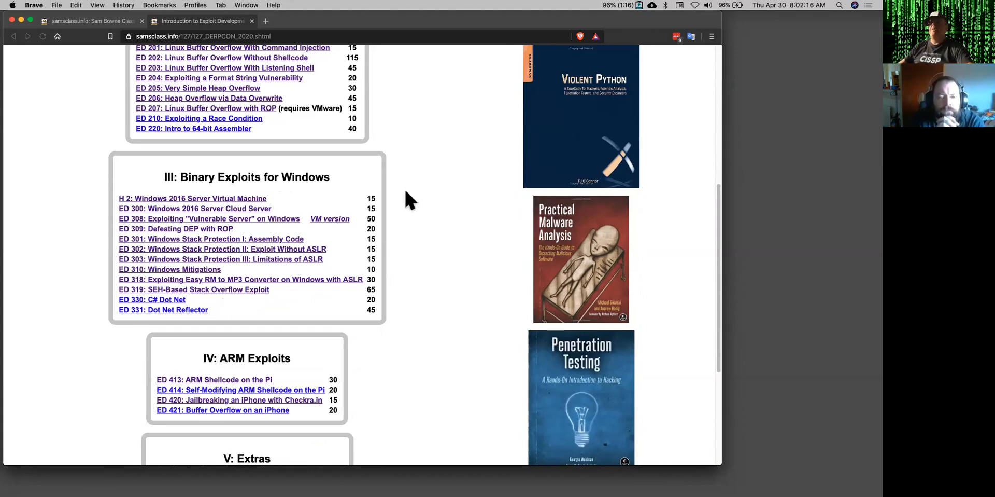
mouse_move(375, 399)
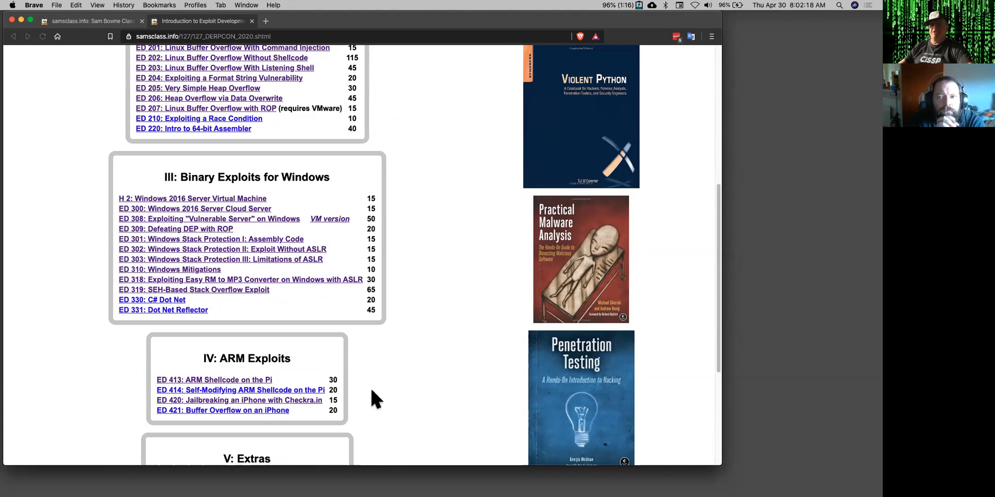
scroll("down", 3)
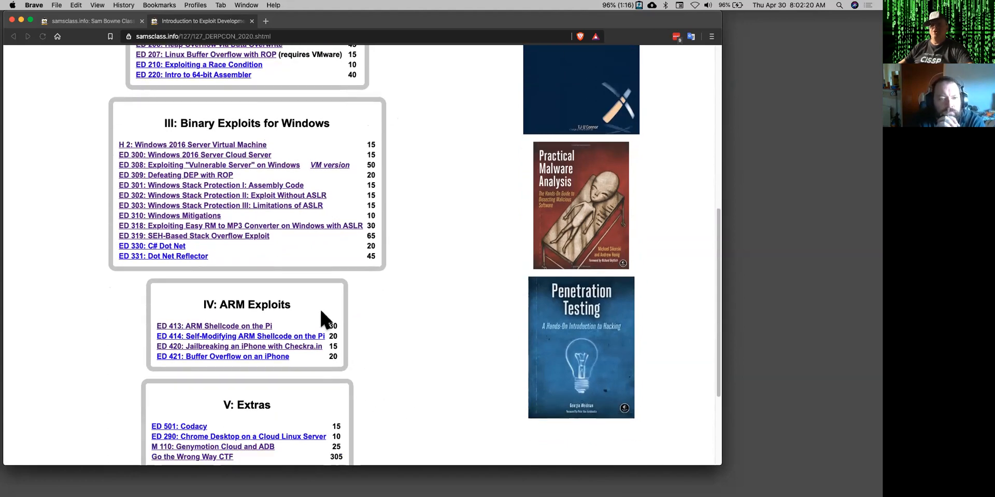
mouse_move(343, 330)
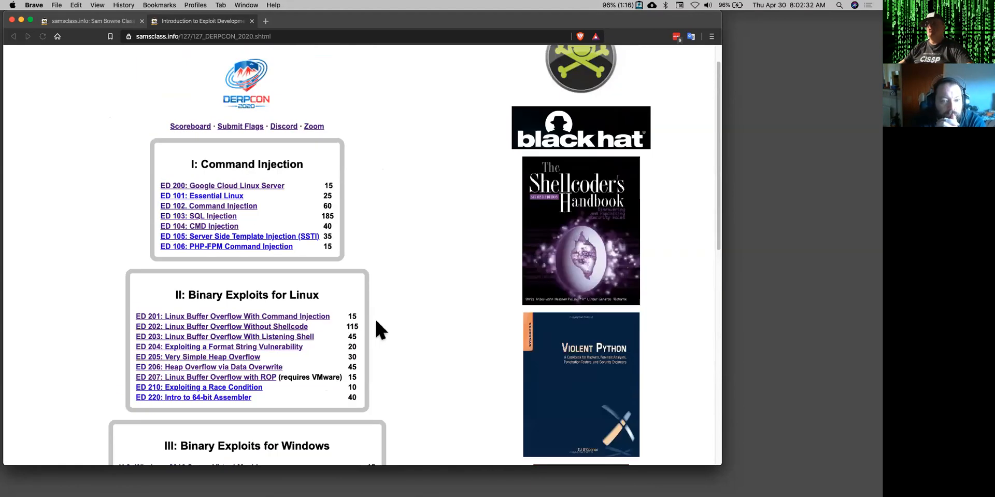
scroll("down", 3)
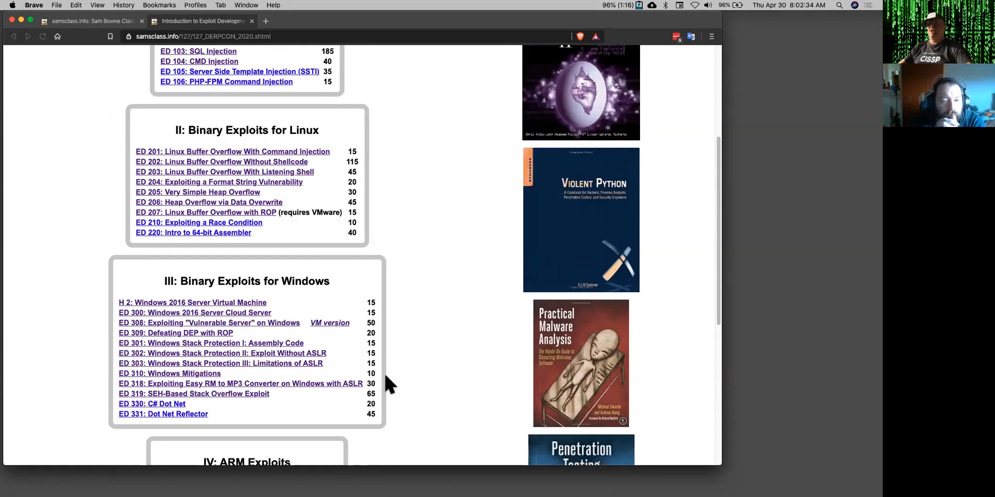
mouse_move(395, 381)
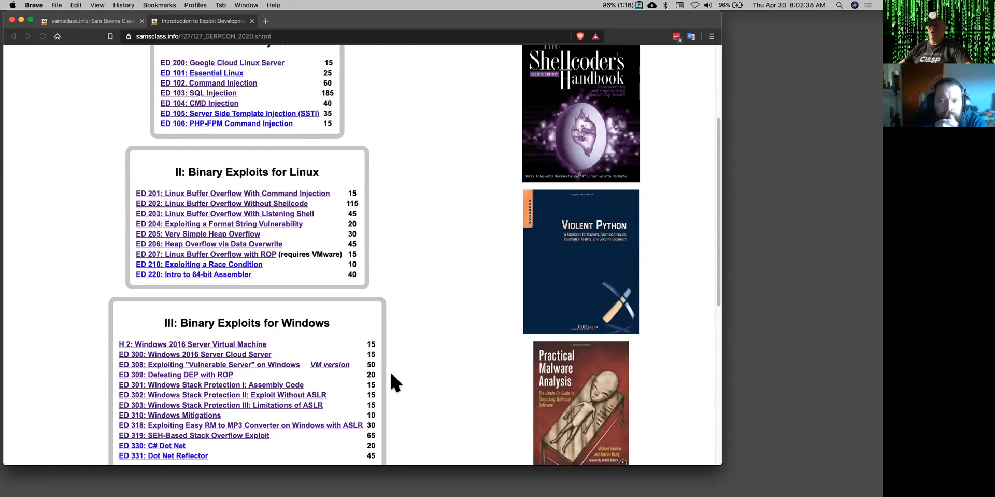
scroll("up", 3)
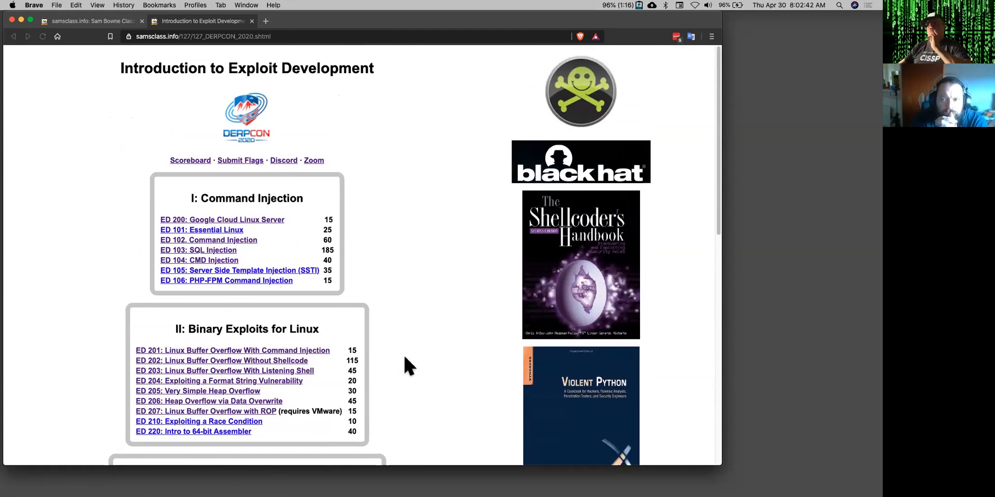
mouse_move(228, 222)
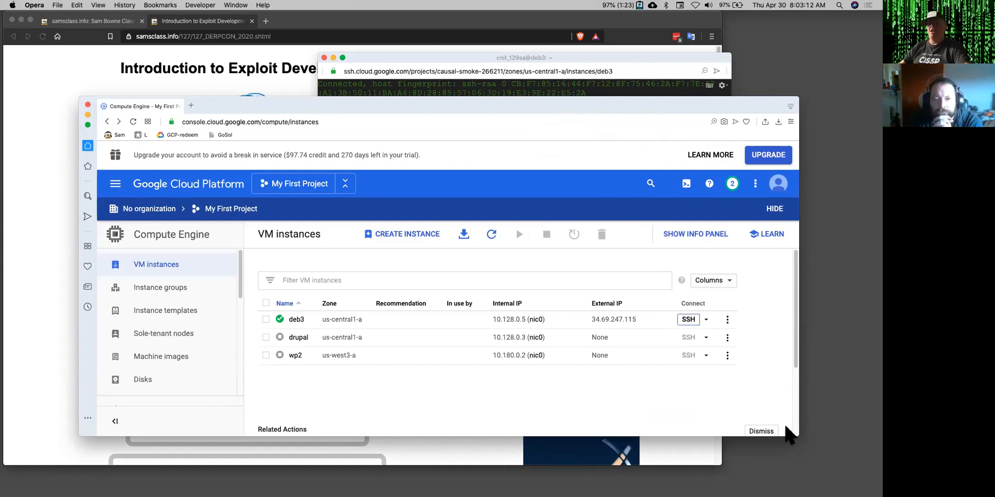
mouse_move(446, 109)
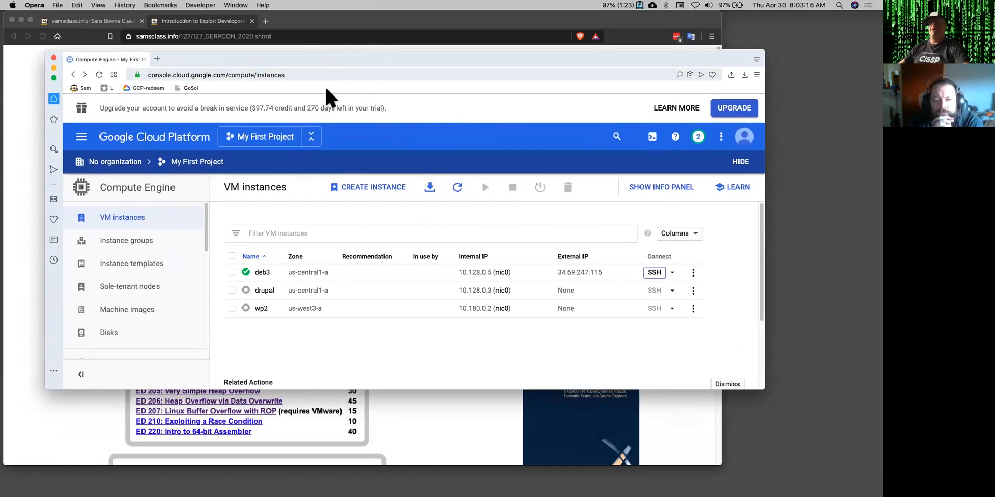
mouse_move(307, 335)
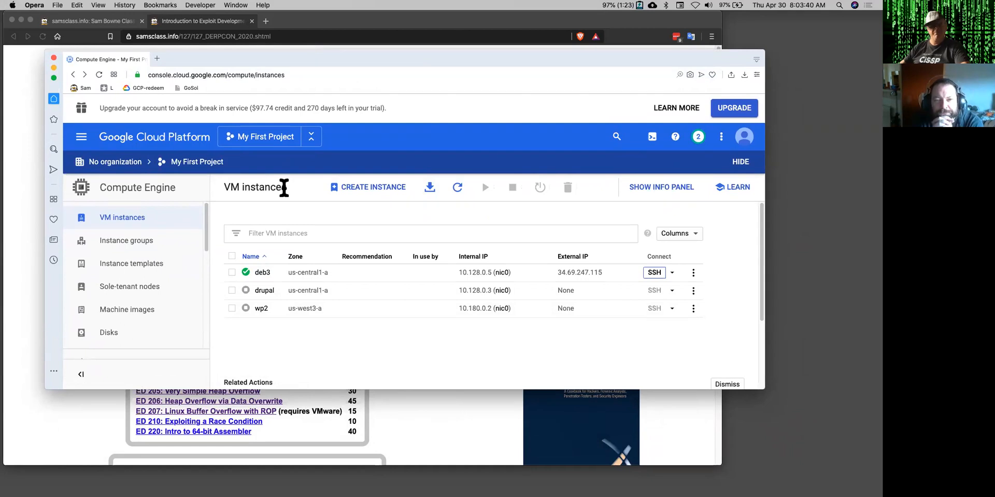
mouse_move(364, 311)
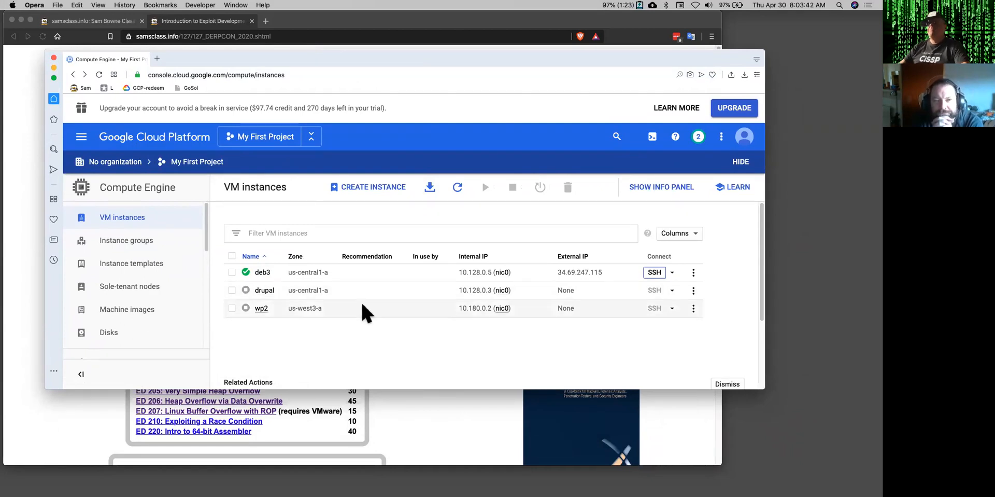
mouse_move(622, 287)
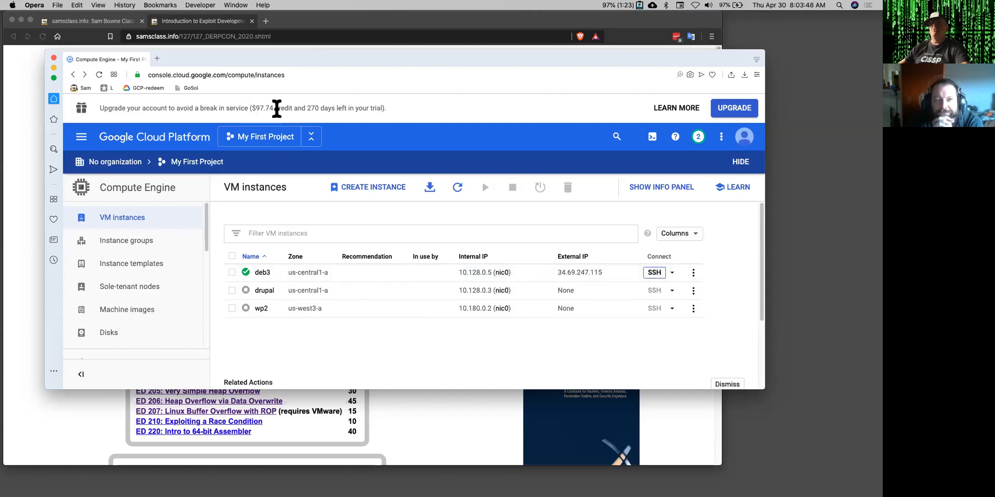
mouse_move(353, 150)
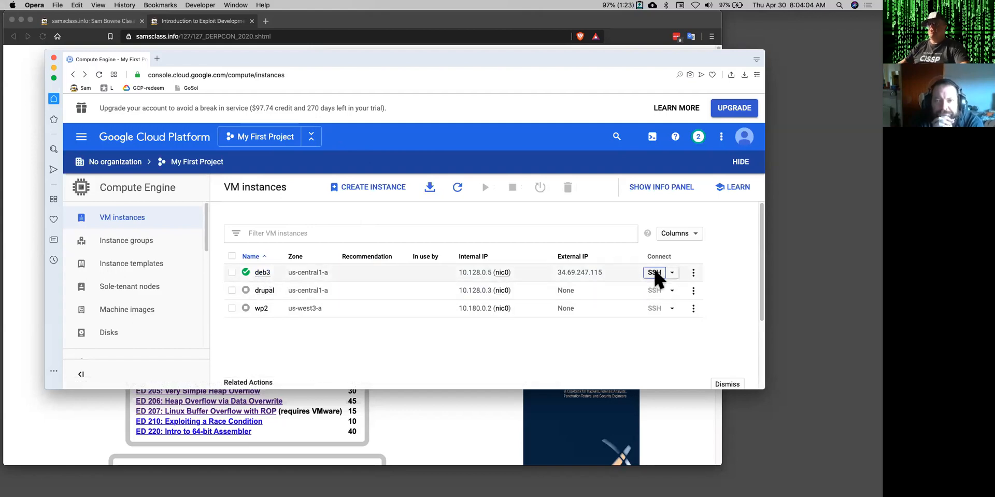
left_click(654, 272)
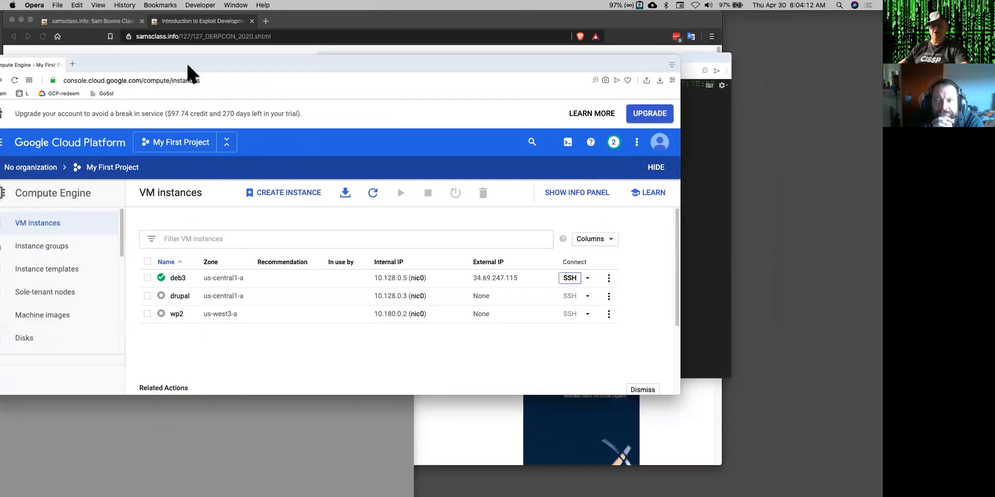
left_click(569, 278)
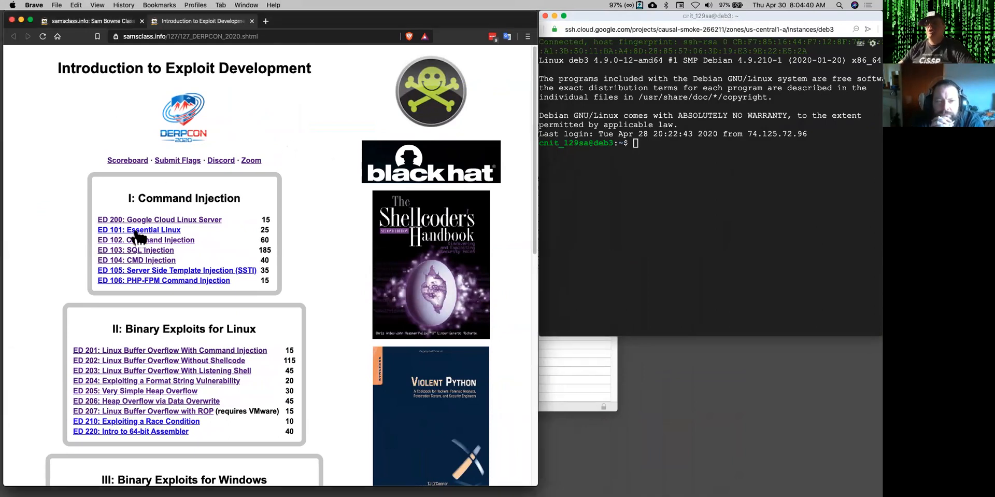
View the scoreboard, then bring up ED 200 Google Cloud Linux Server and ED 101 Essential Linux in new tabs.
left_click(126, 159)
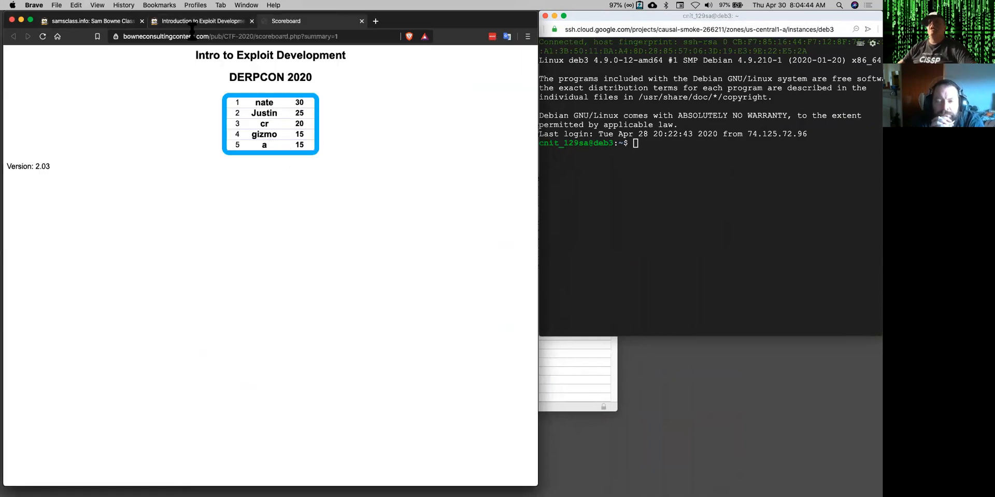
left_click(200, 21)
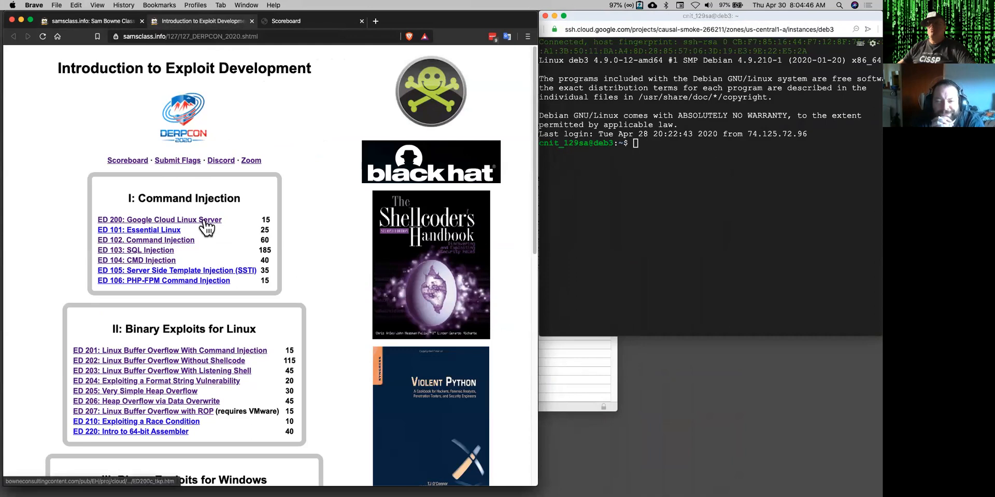
left_click(160, 219)
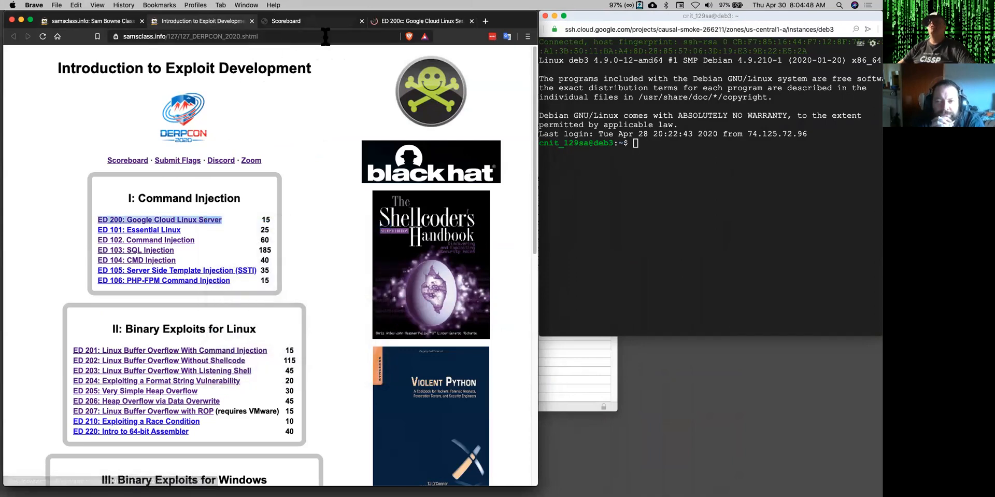
left_click(160, 219)
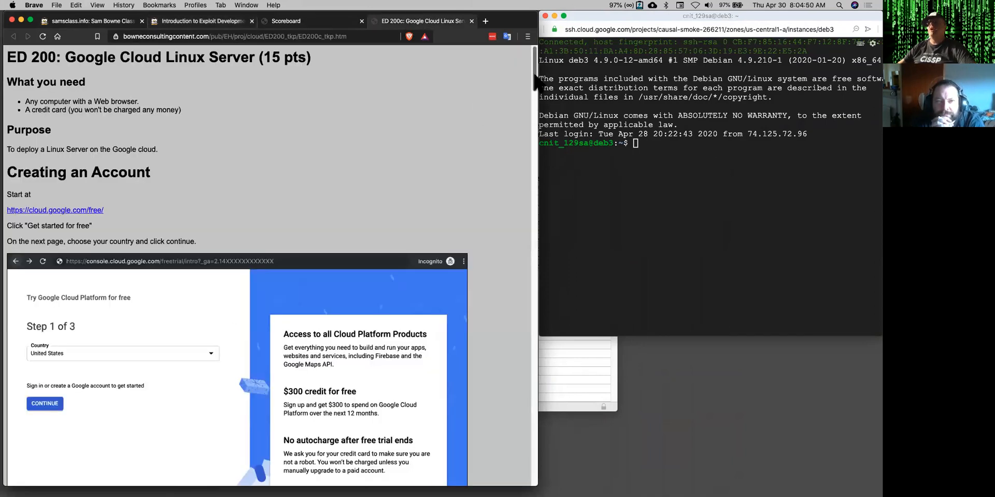
scroll("down", 3)
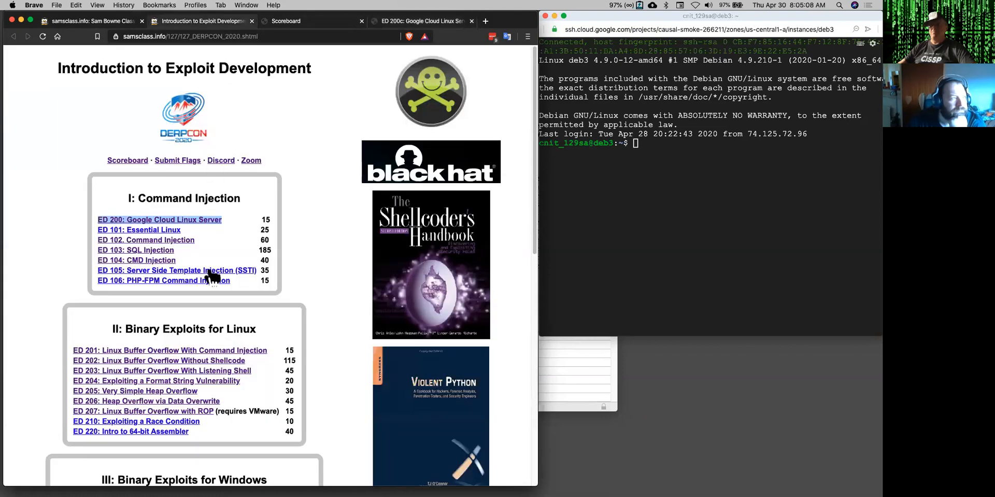
right_click(138, 229)
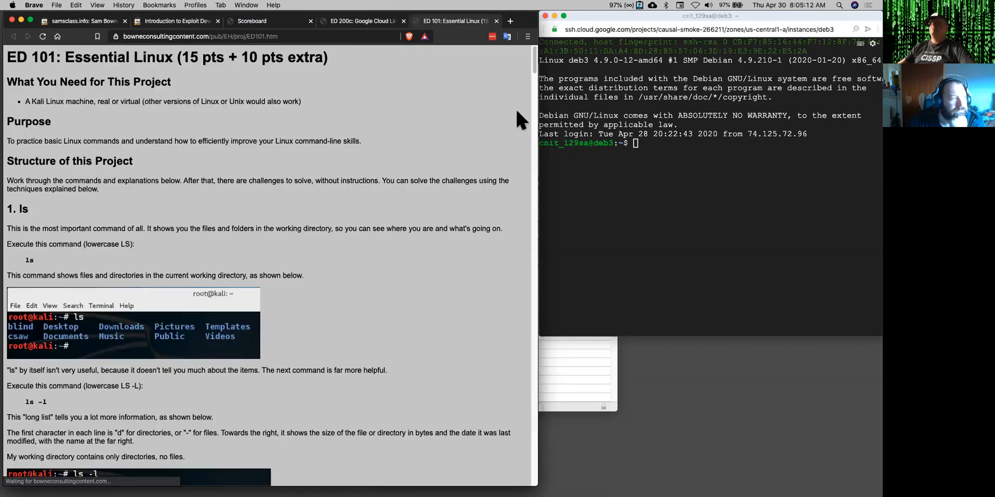
scroll("down", 3)
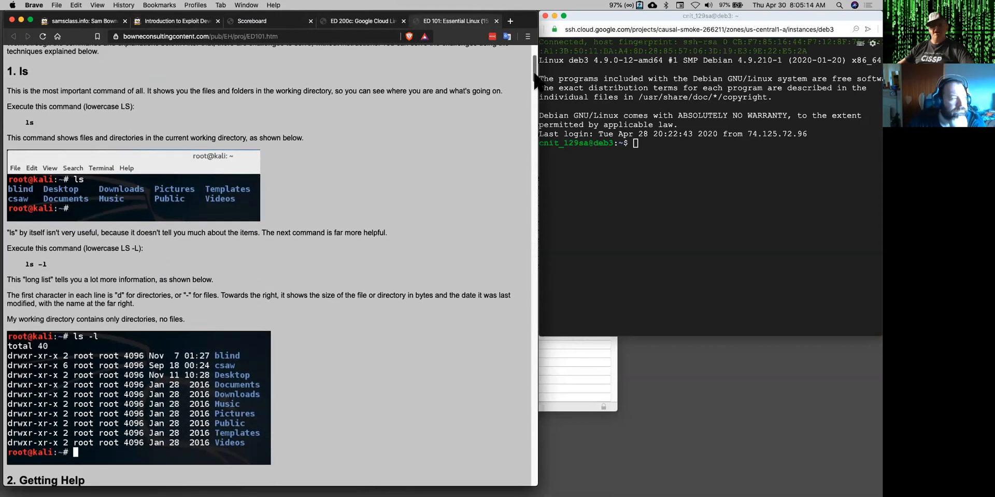
scroll("down", 3)
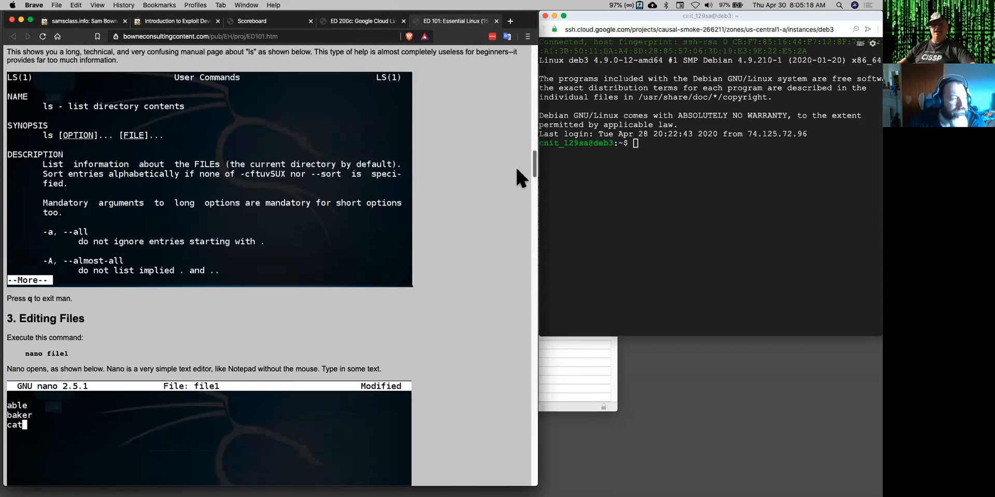
scroll("down", 3)
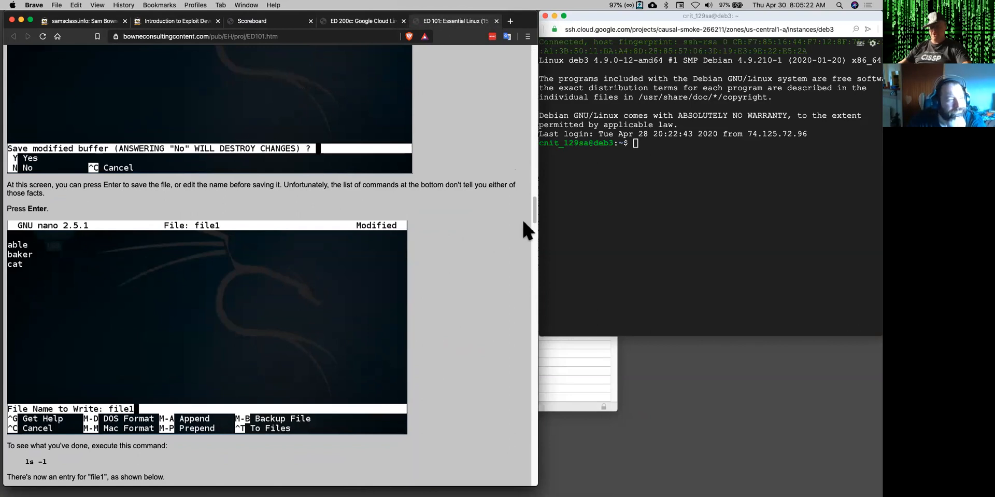
scroll("down", 3)
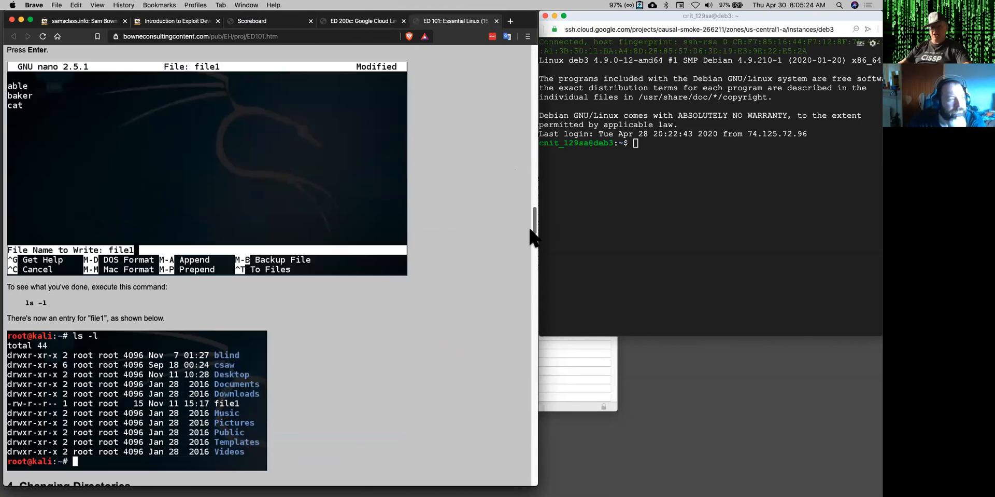
scroll("down", 3)
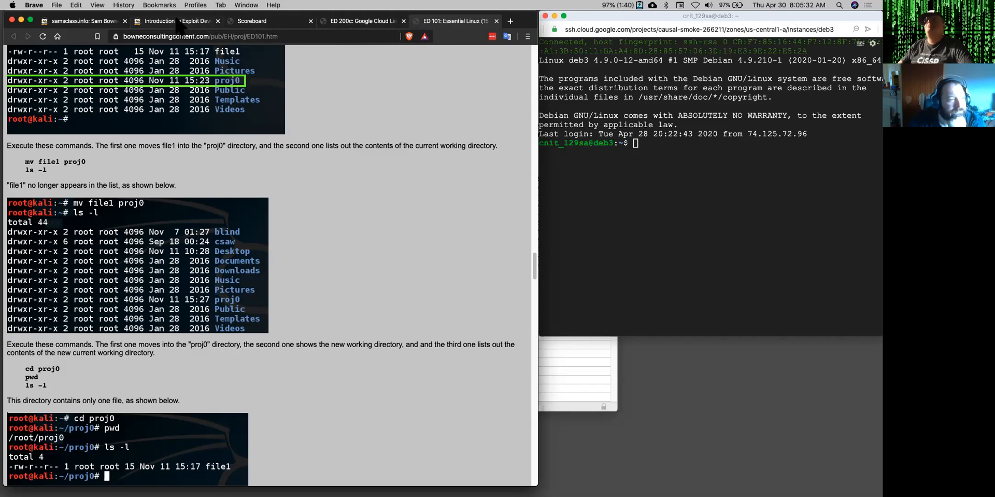
Open the ED 102 Command Injection link in a new tab.
right_click(129, 240)
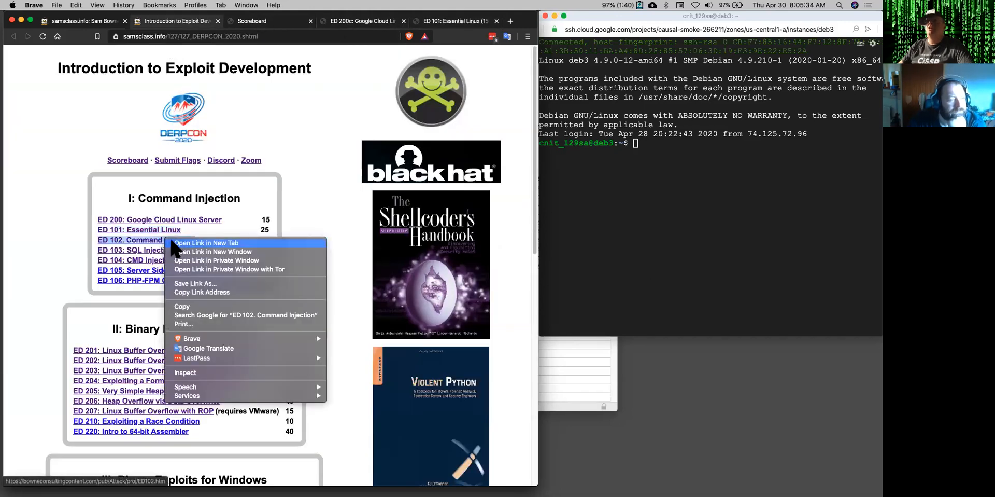
left_click(205, 242)
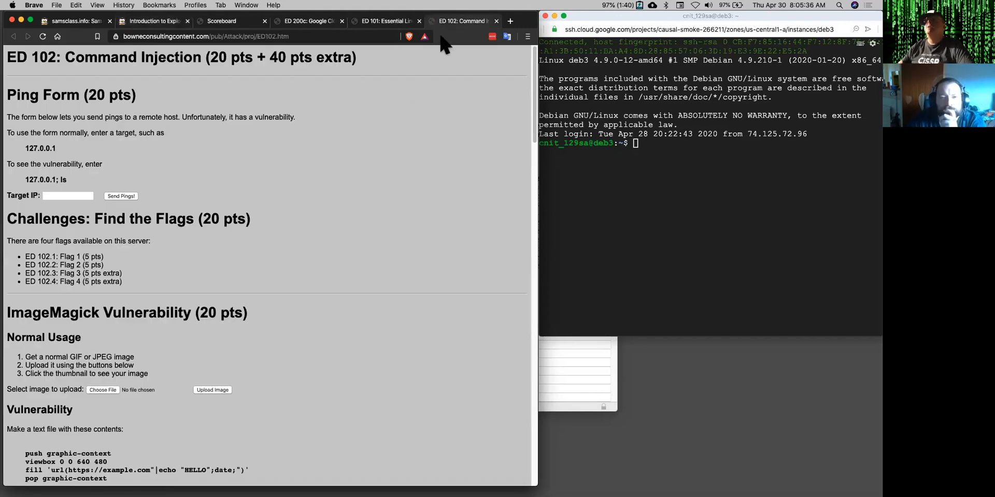
mouse_move(361, 328)
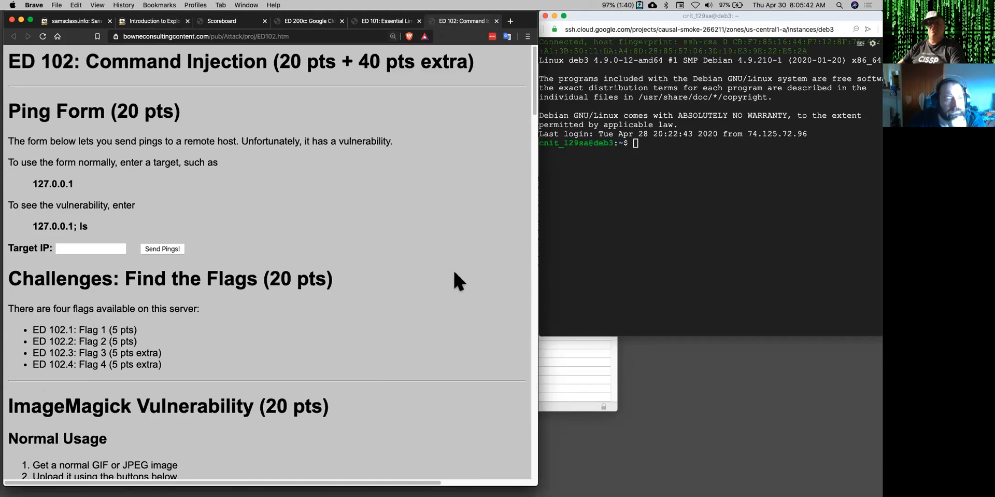
mouse_move(248, 215)
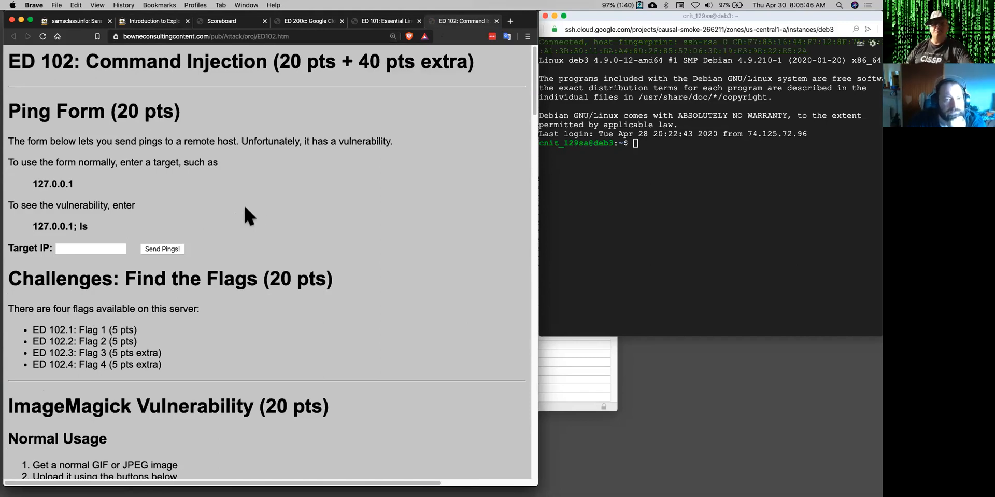
mouse_move(120, 284)
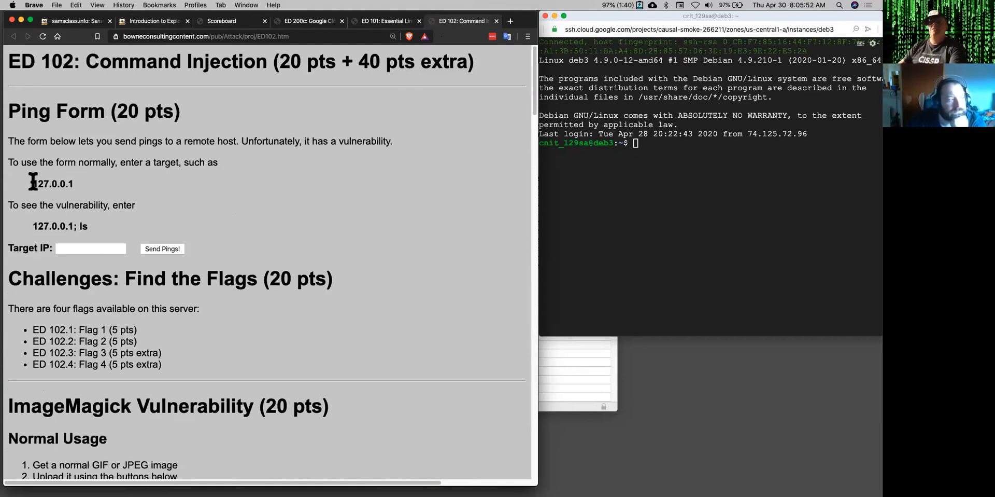
Ping 127.0.0.1 through the Target IP form, read the two replies, and go back to the form.
left_click_drag(35, 184, 72, 183)
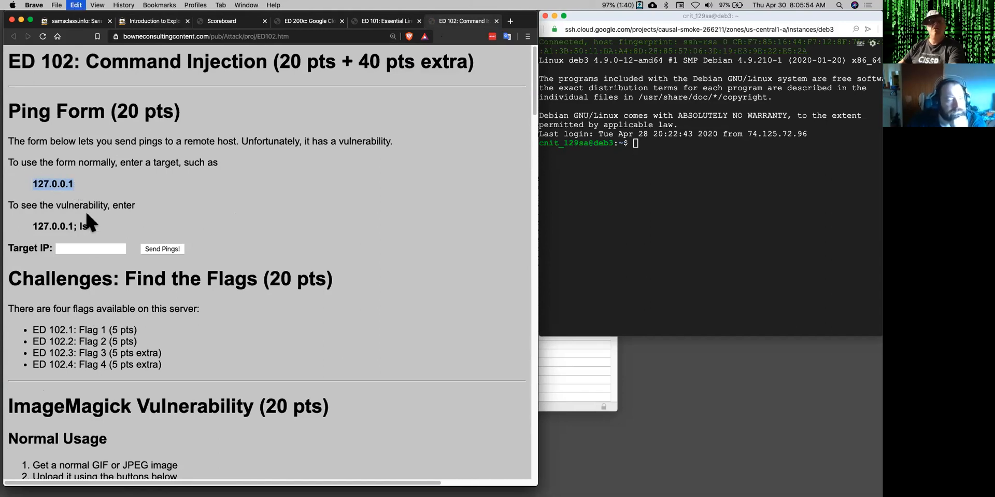
left_click(90, 249)
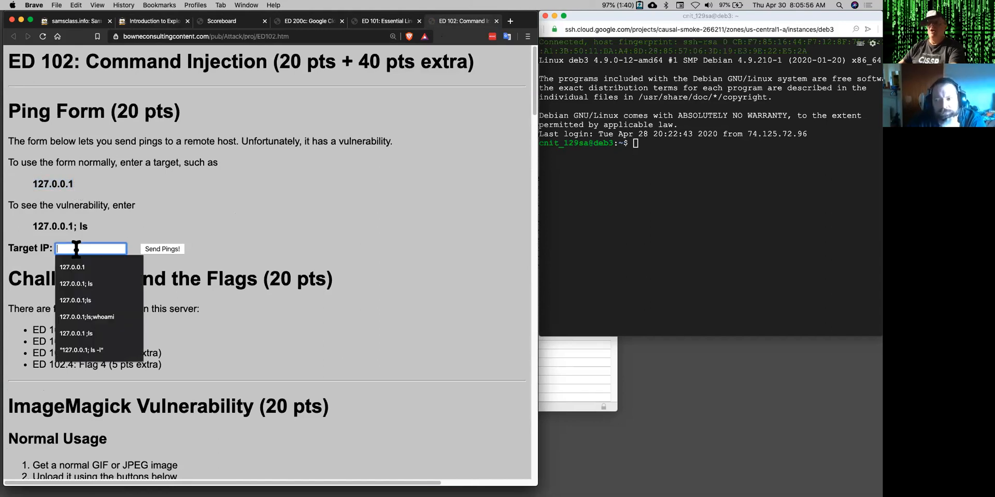
left_click(162, 248)
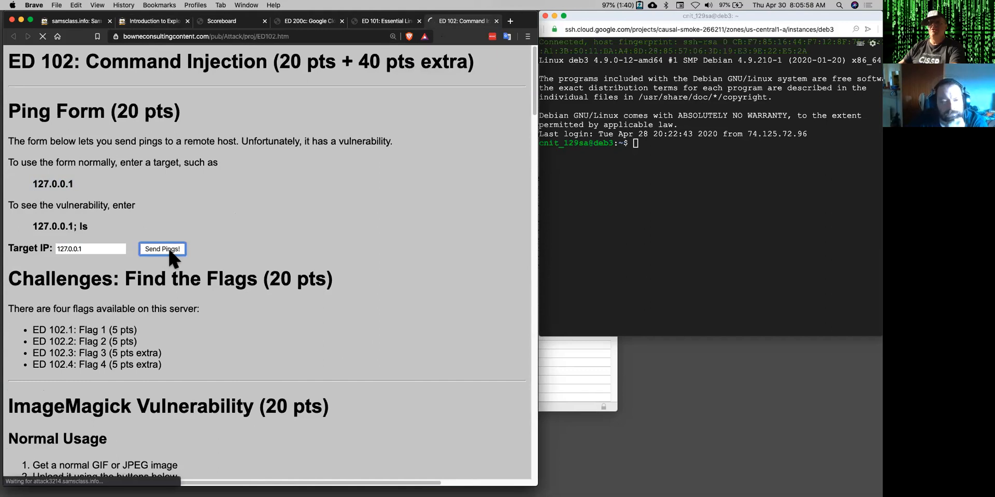
left_click(161, 249)
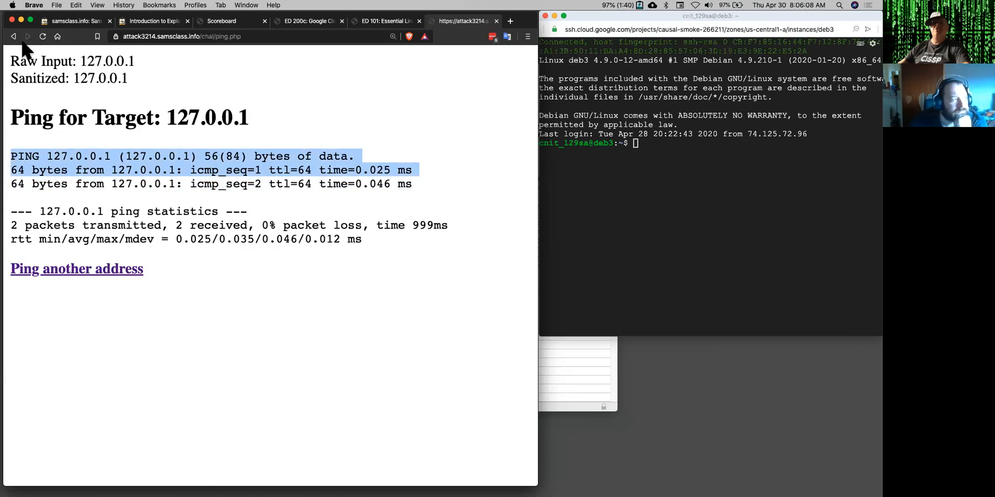
left_click(464, 21)
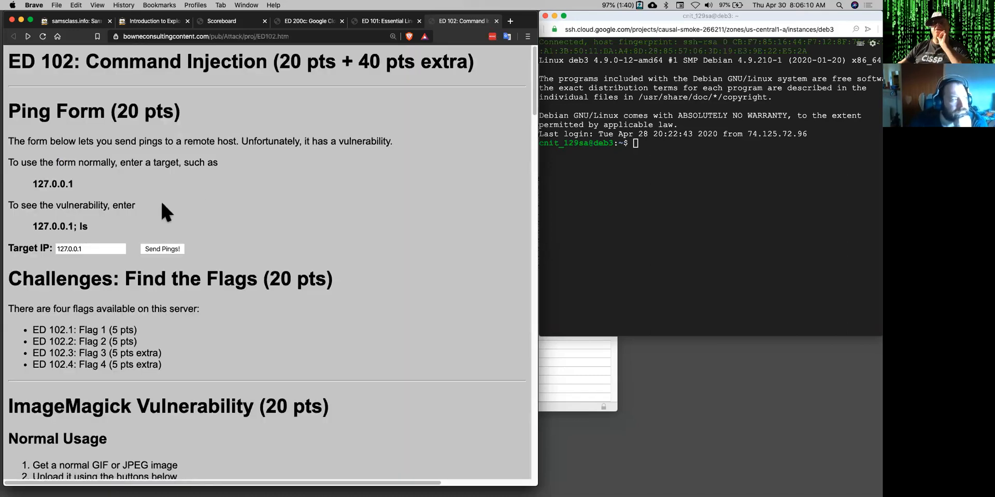
Submit "127.0.0.1; ls" as the target and highlight the listed files flag1.txt, ping.htm, ping.php, sub.
left_click(91, 249)
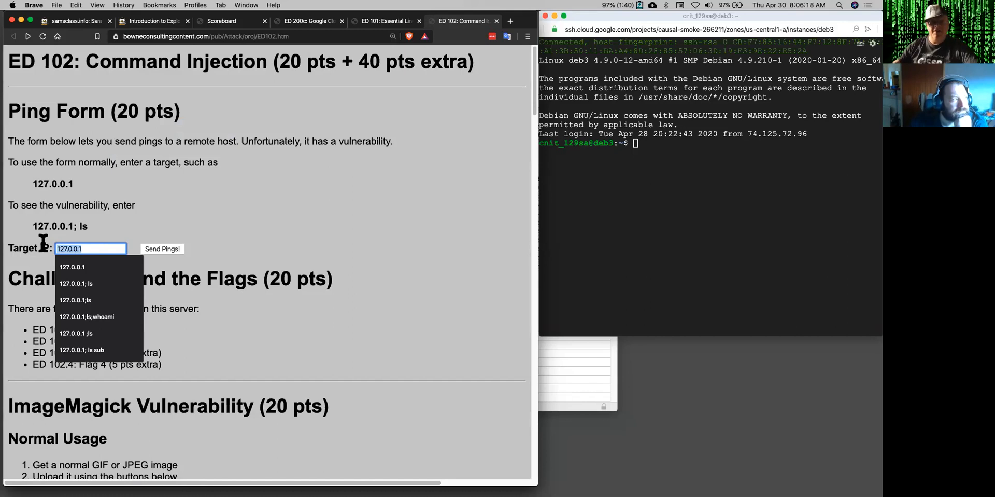
mouse_move(138, 246)
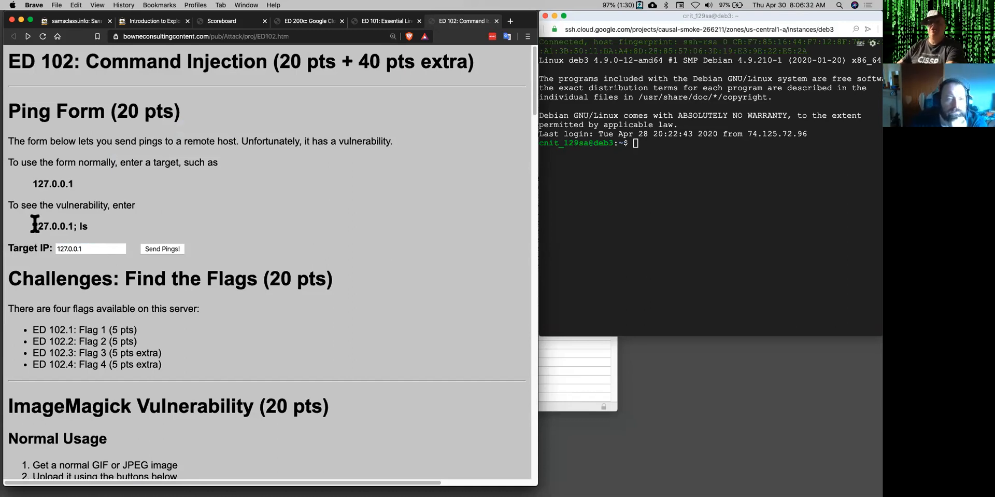
left_click(91, 249)
type("; ls")
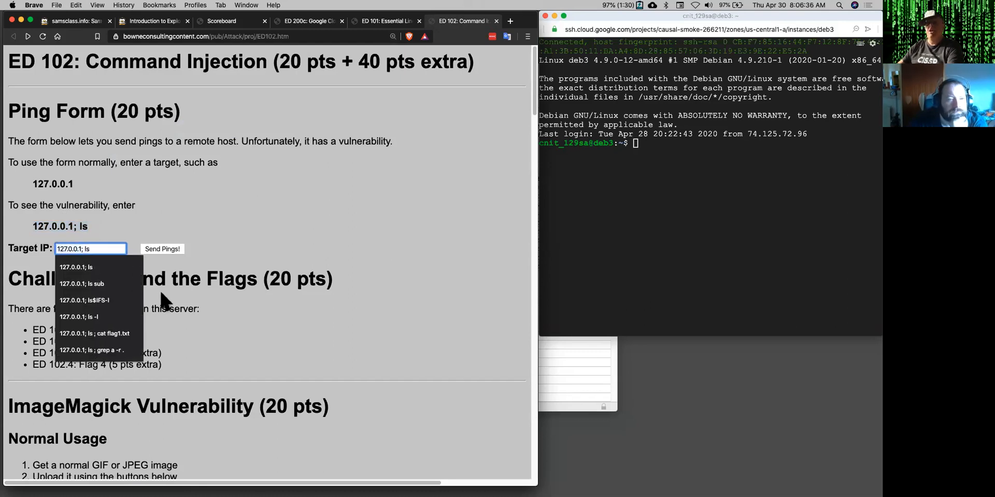
left_click(161, 249)
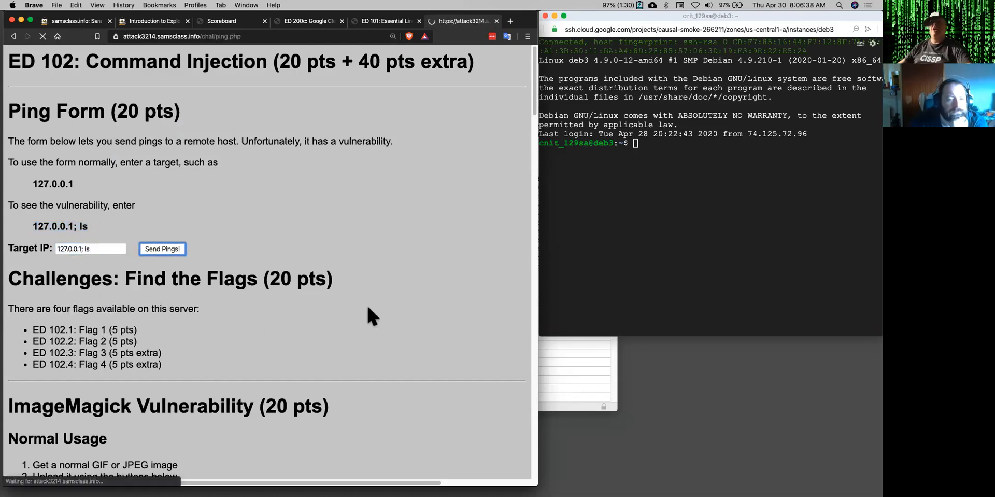
left_click(161, 249)
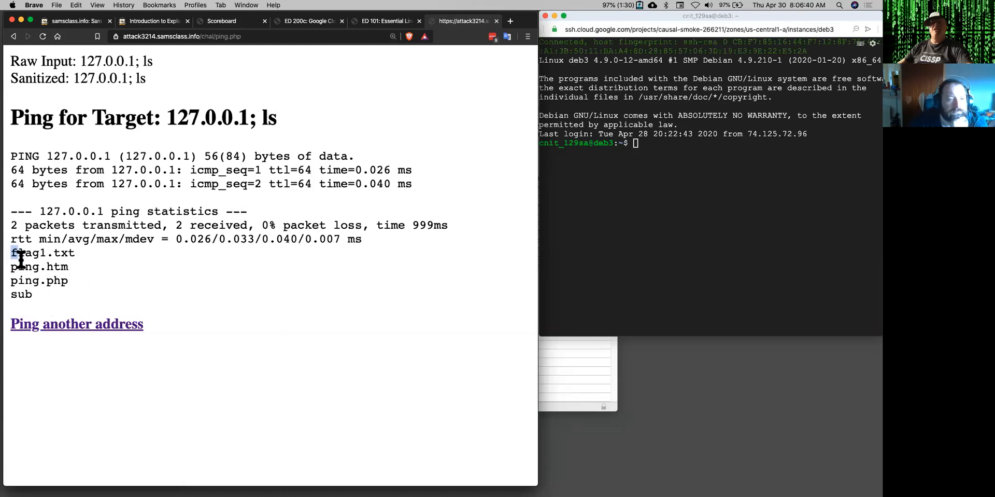
left_click_drag(12, 252, 33, 295)
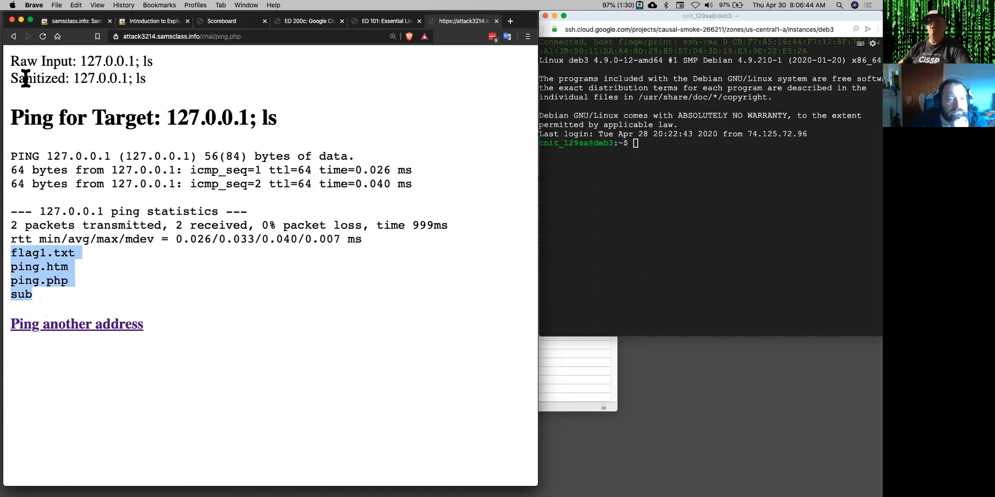
Append ;whoami to the injected target and send it, revealing the server runs as www-data.
left_click(92, 248)
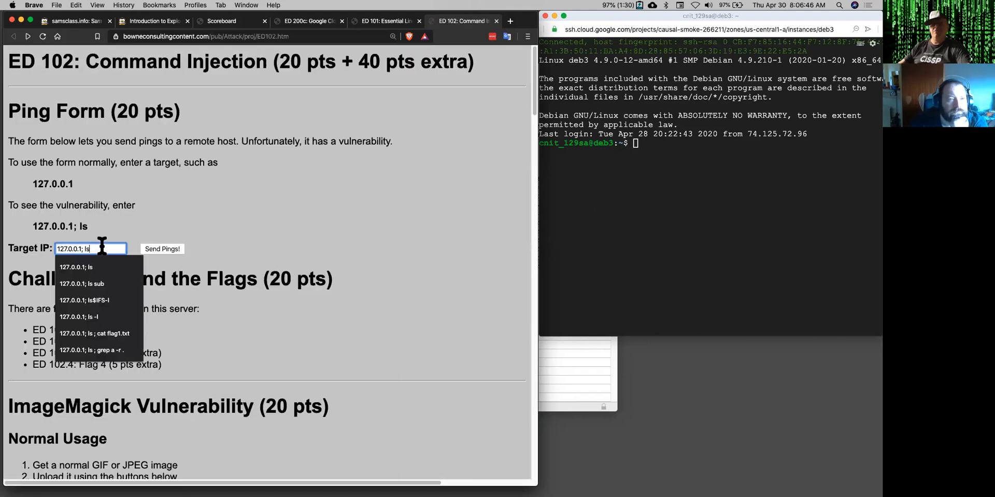
type(";whoami")
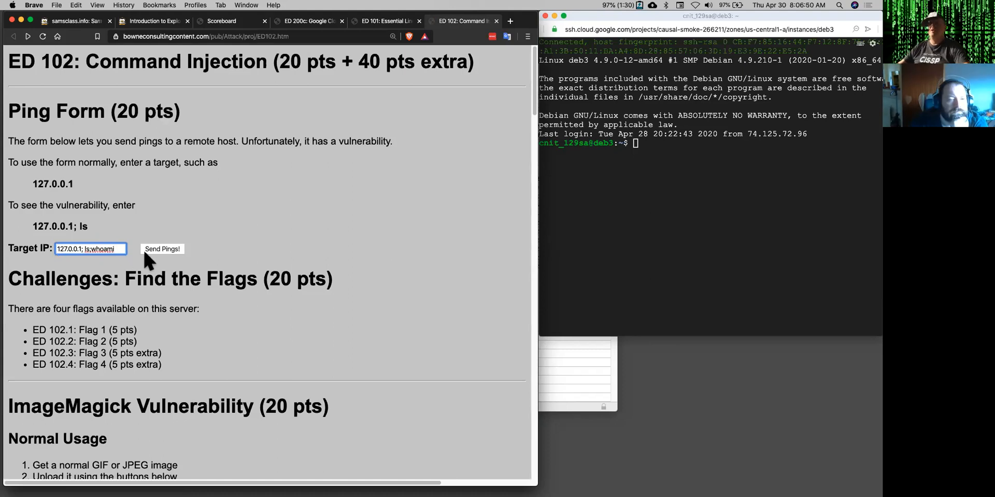
left_click(161, 248)
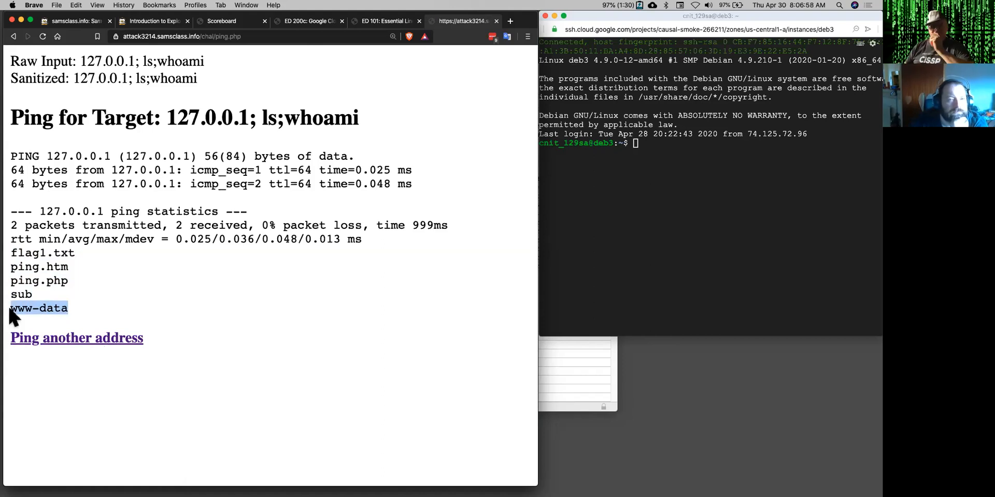
mouse_move(98, 340)
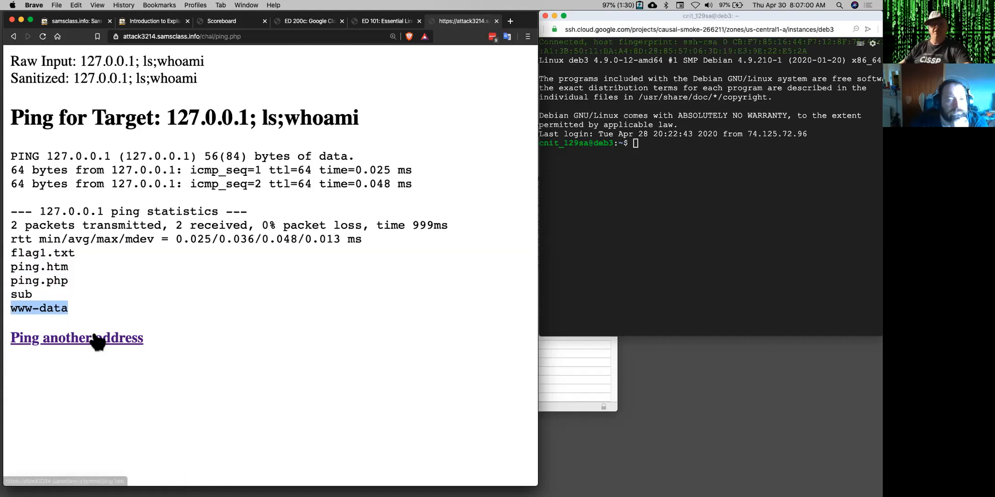
mouse_move(96, 317)
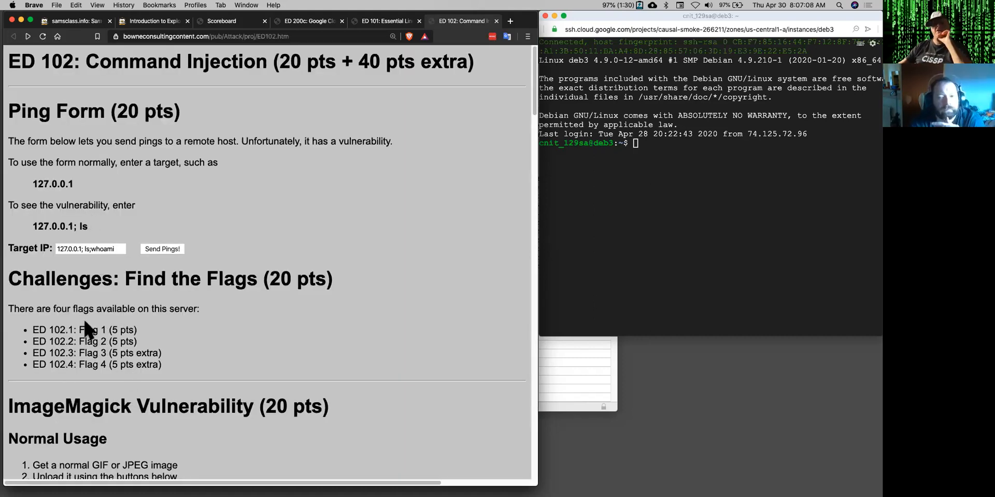
Scroll the ED 102 page down to the ImageMagick Vulnerability section with its exploit.jpg instructions.
scroll("down", 3)
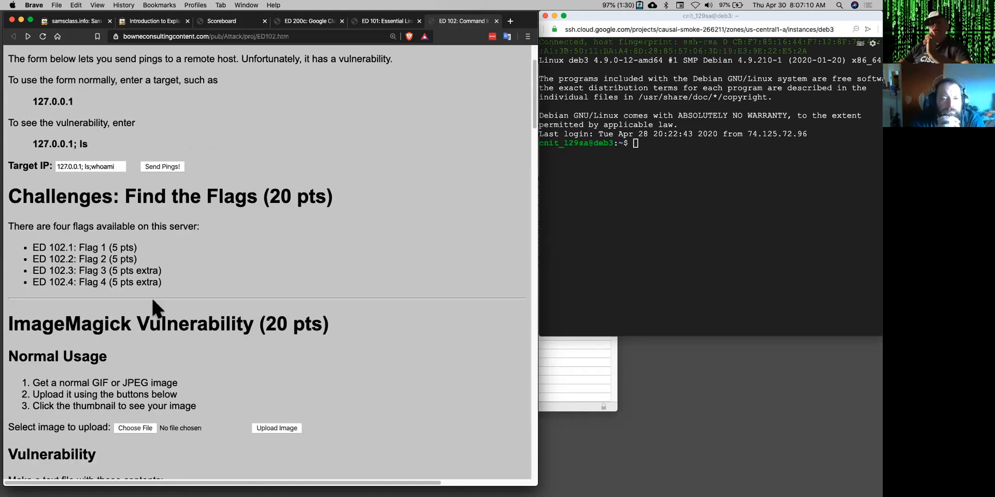
mouse_move(164, 280)
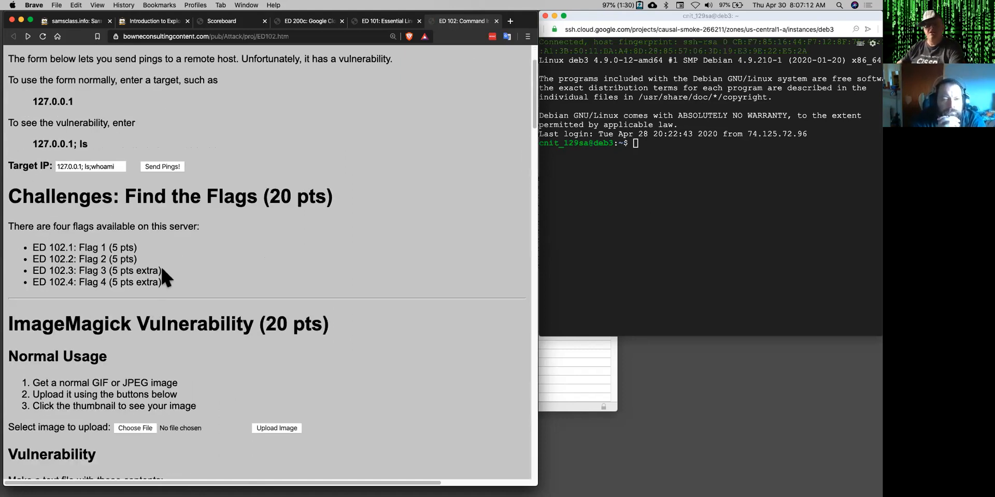
scroll("down", 3)
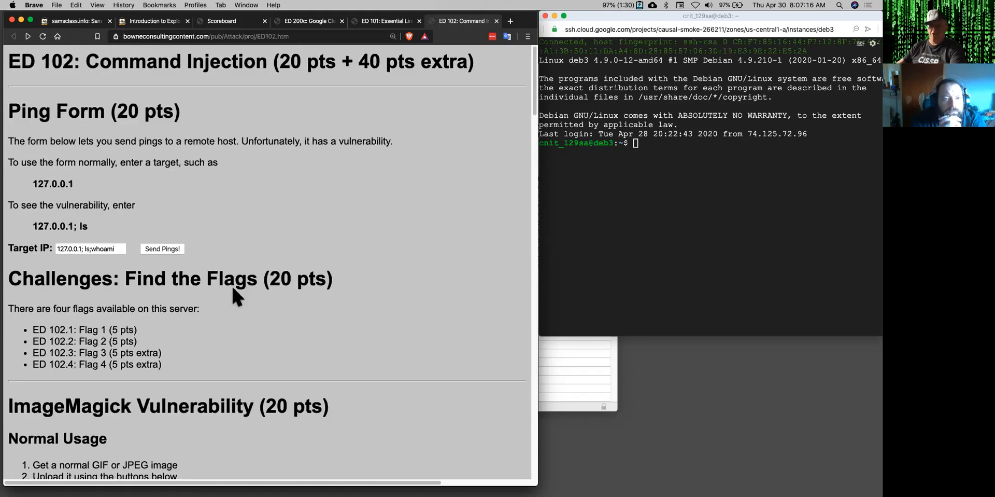
scroll("down", 3)
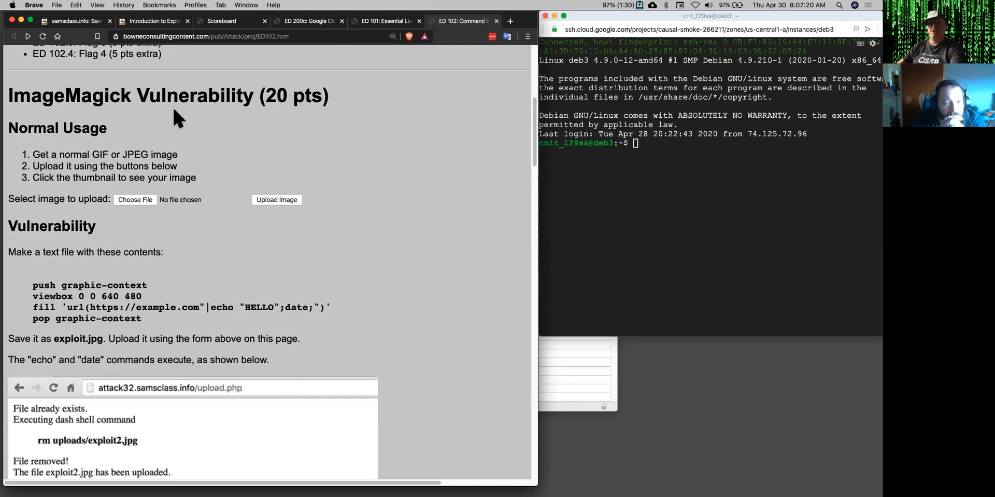
mouse_move(60, 296)
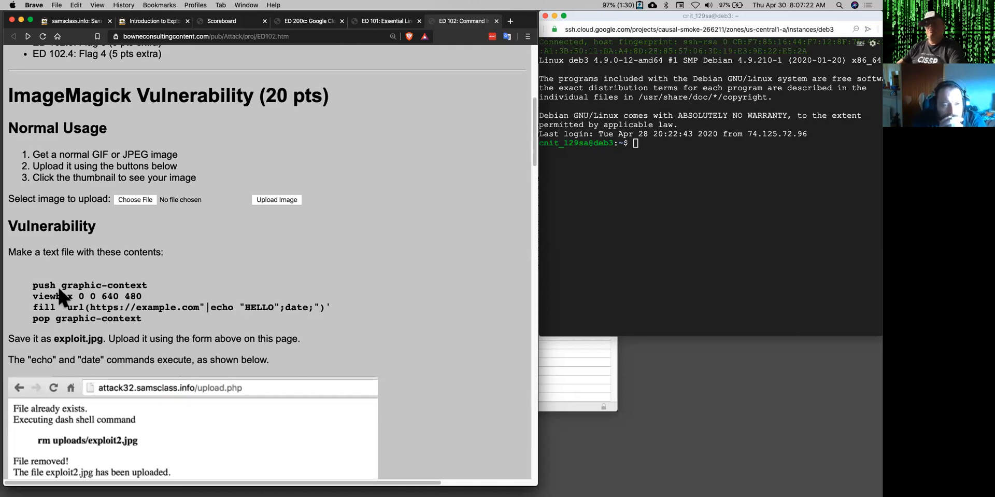
mouse_move(202, 187)
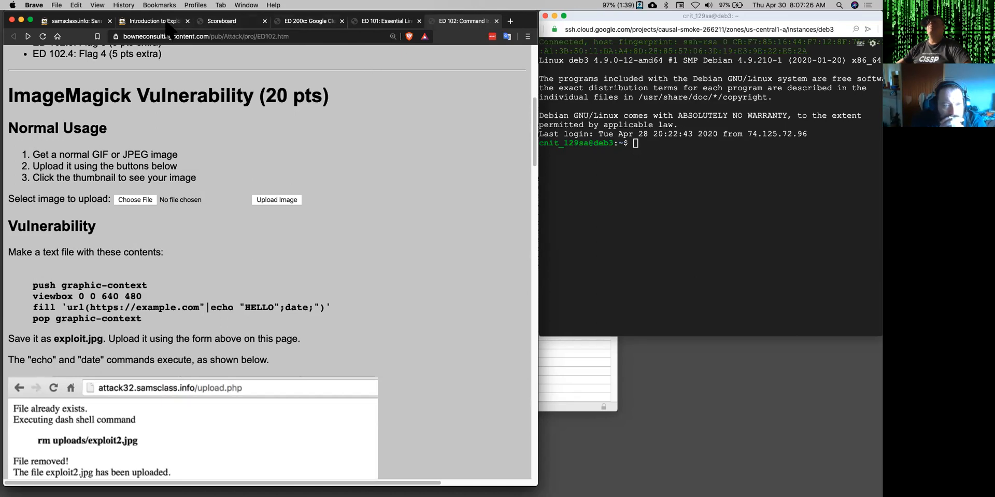
Save the DERPCON logo from the workshop index page to Downloads as DERPCON2020.png.
left_click(152, 21)
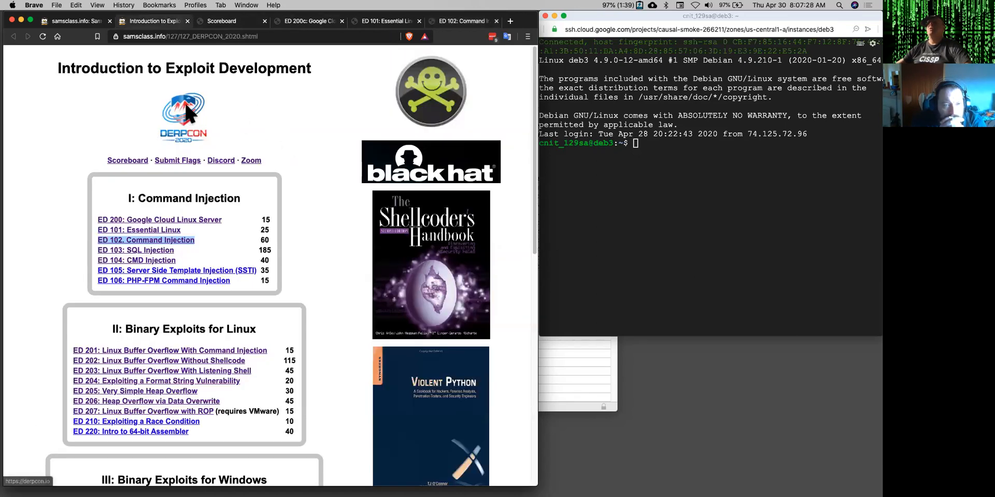
right_click(184, 114)
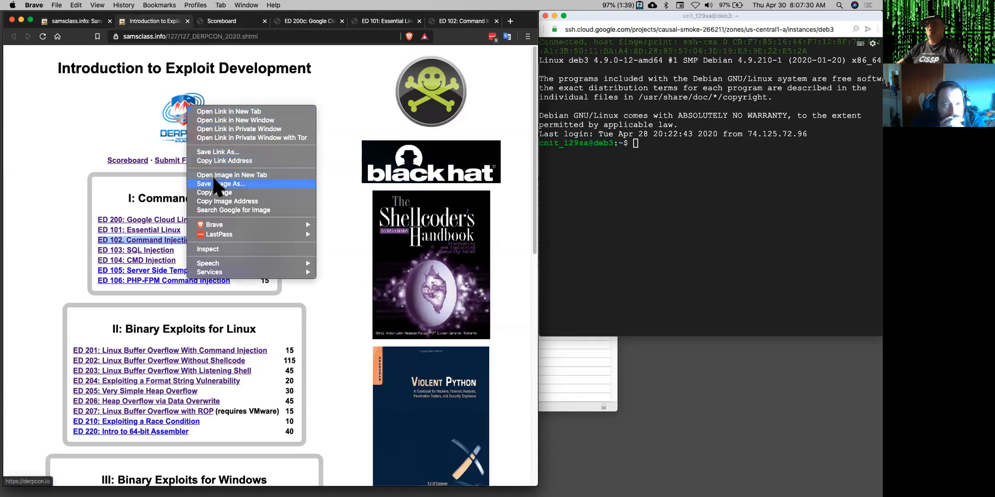
left_click(220, 183)
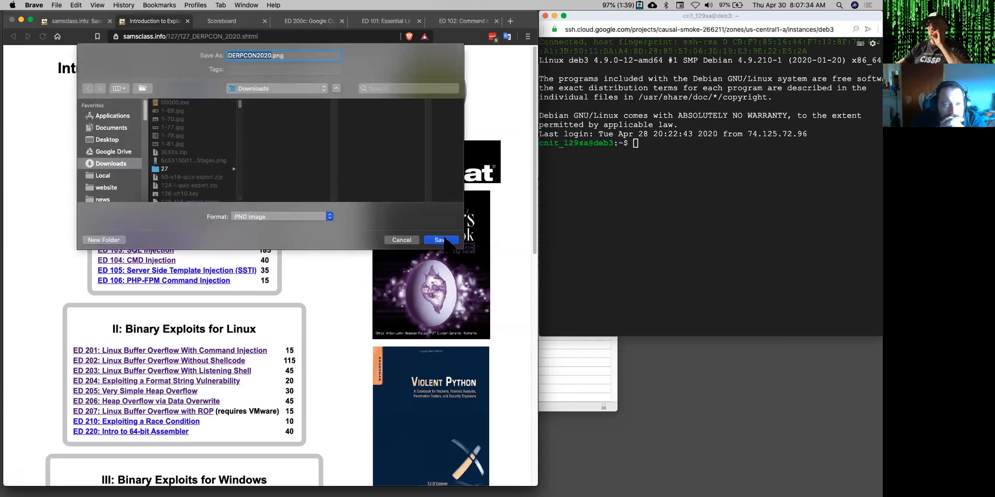
left_click(439, 240)
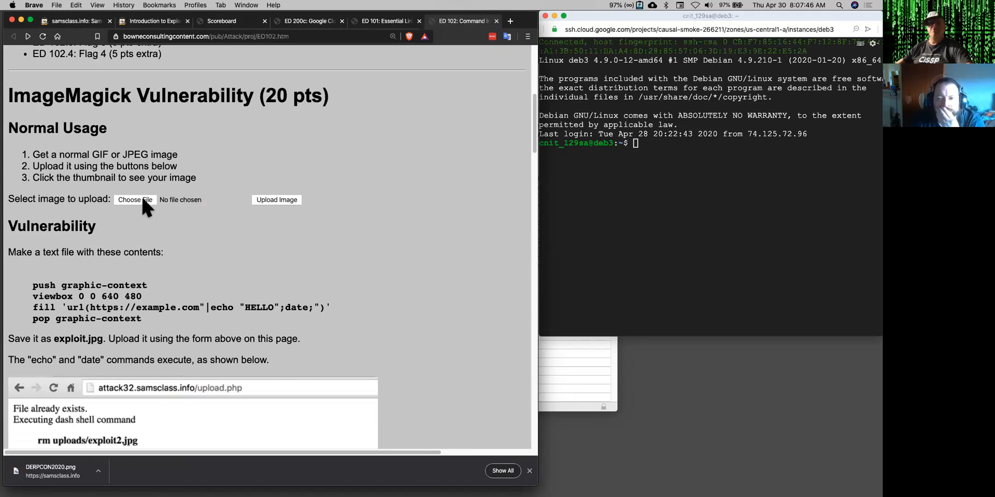
Choose DERPCON2020.png from Downloads and upload it so convert creates its thumbnail.
left_click(135, 199)
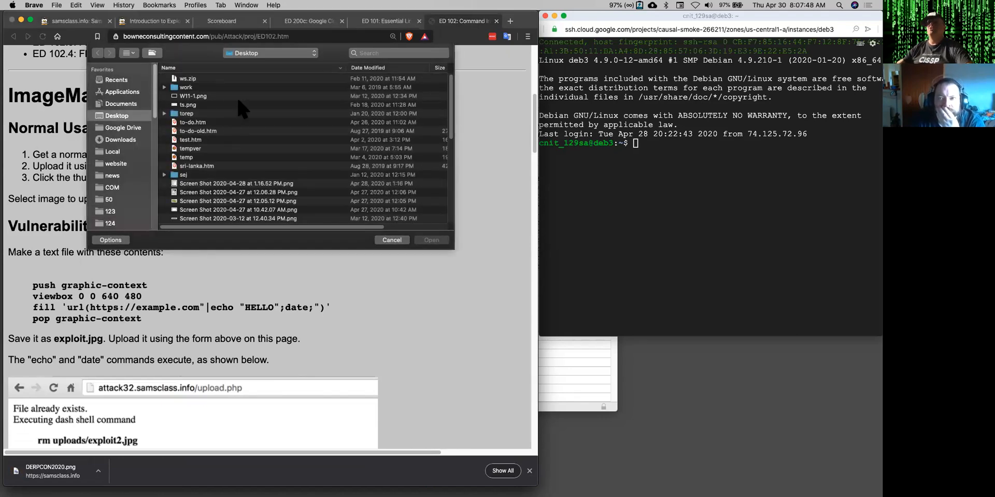
left_click(120, 139)
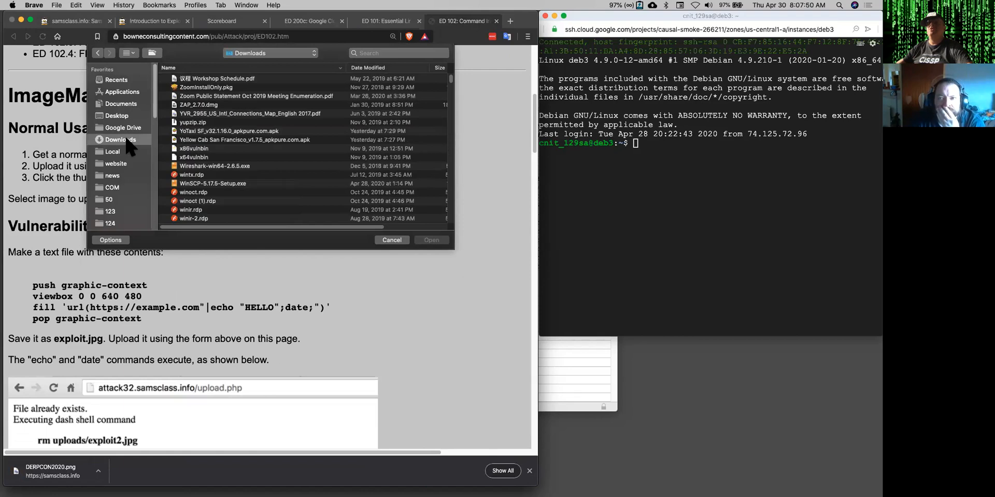
mouse_move(374, 72)
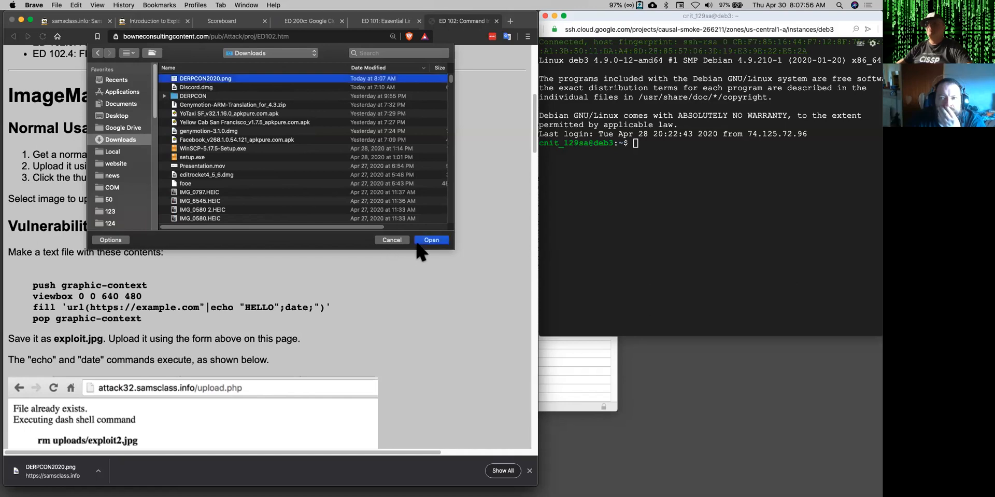
left_click(430, 239)
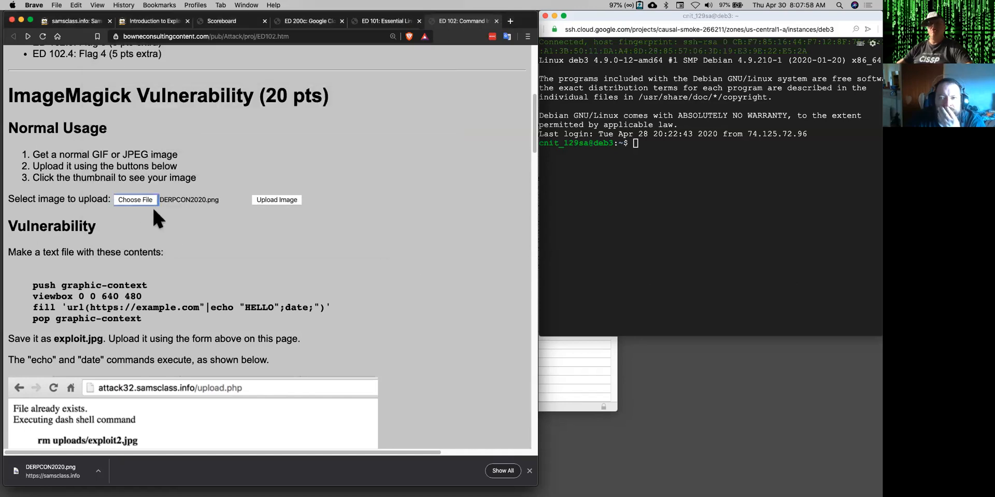
left_click(277, 199)
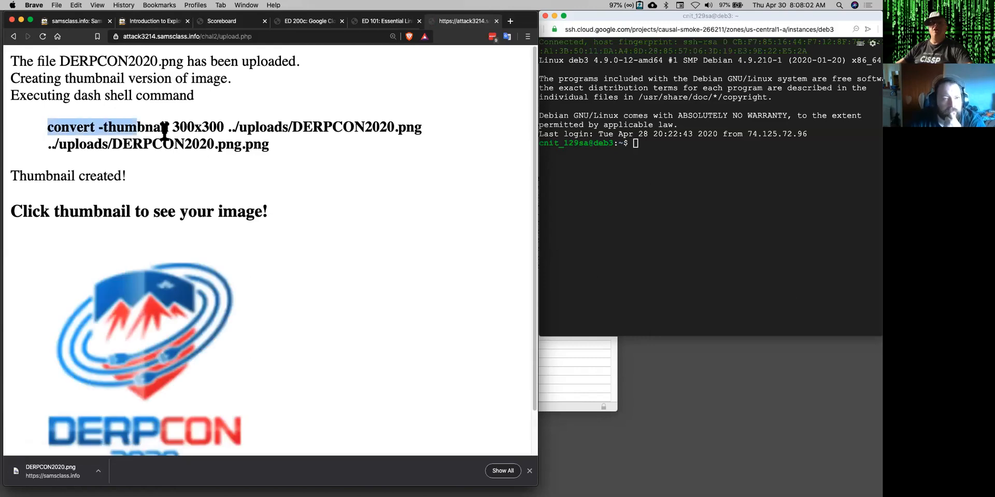
Scroll the results to see the full convert command writing DERPCON2020.png.png and the thumbnail.
scroll("down", 3)
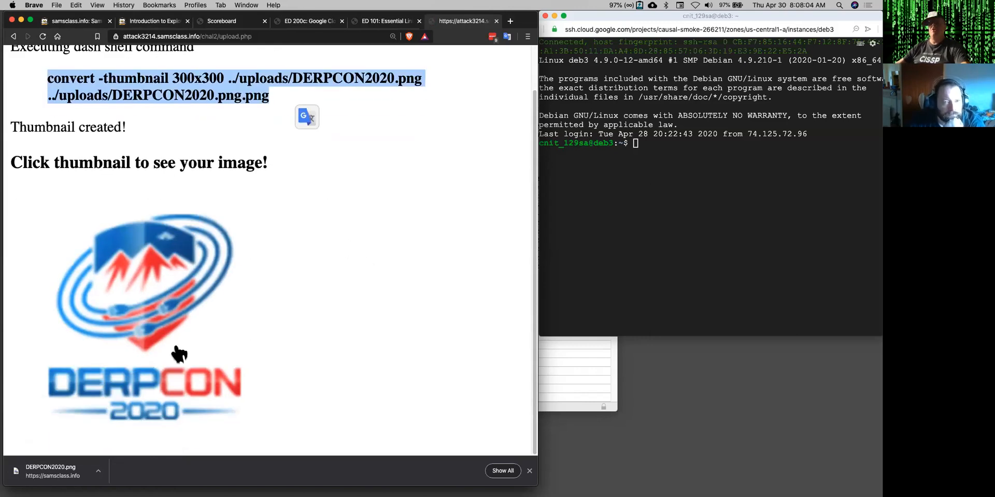
mouse_move(158, 317)
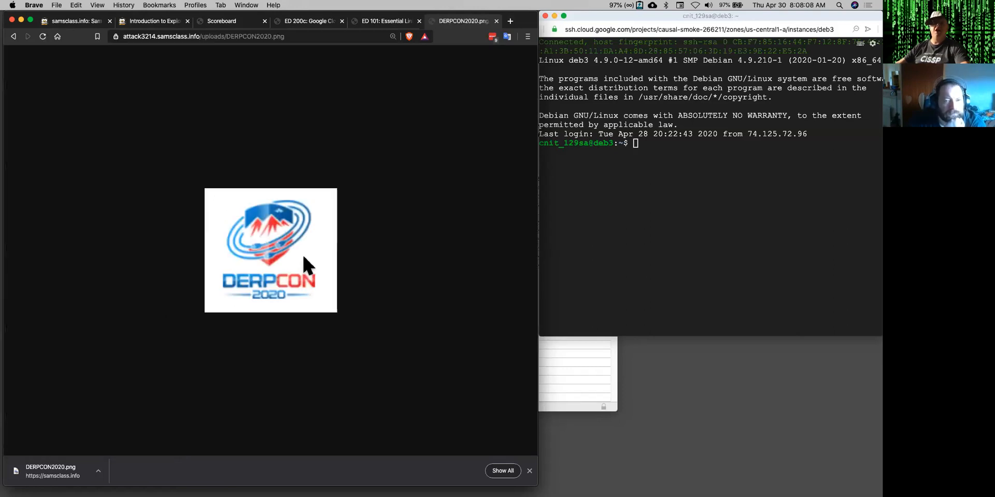
mouse_move(491, 40)
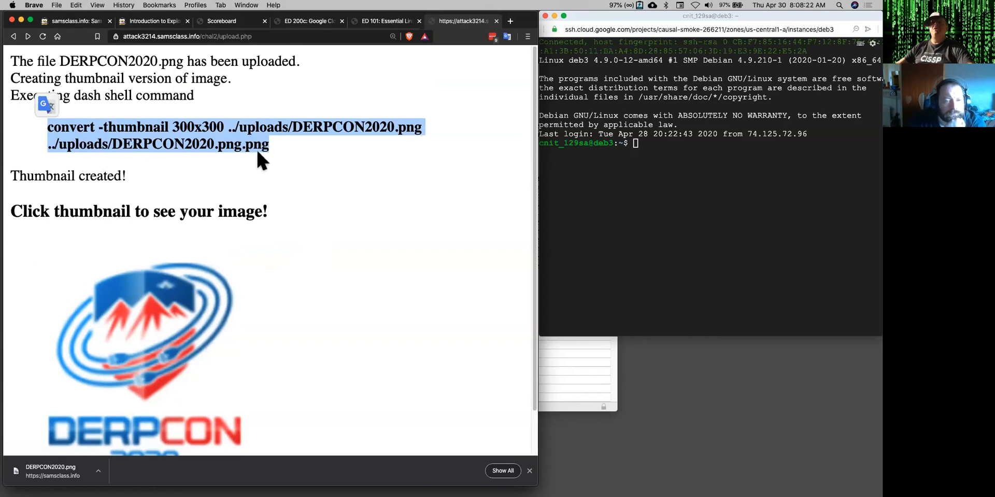
mouse_move(10, 54)
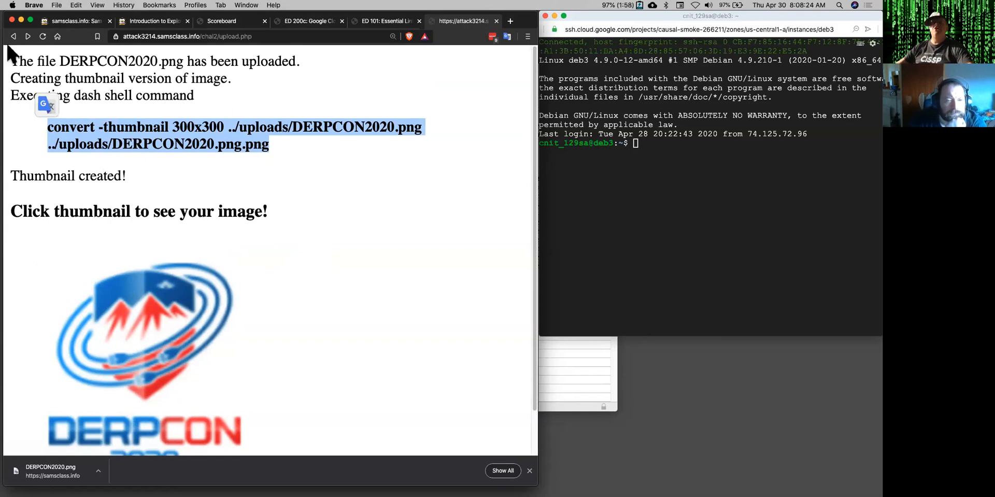
mouse_move(13, 37)
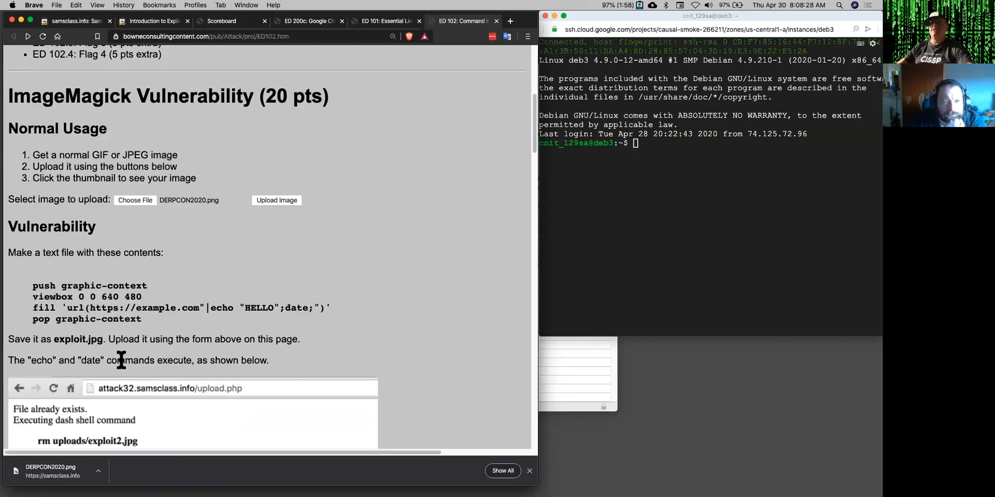
Select the four-line push/viewbox/fill/pop graphic-context exploit code on the ED 102 page.
left_click_drag(32, 285, 180, 307)
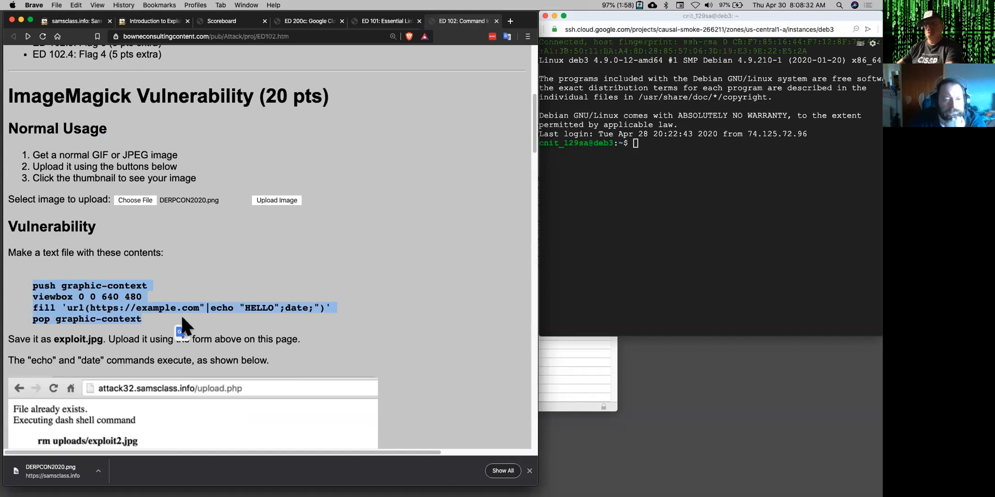
mouse_move(182, 327)
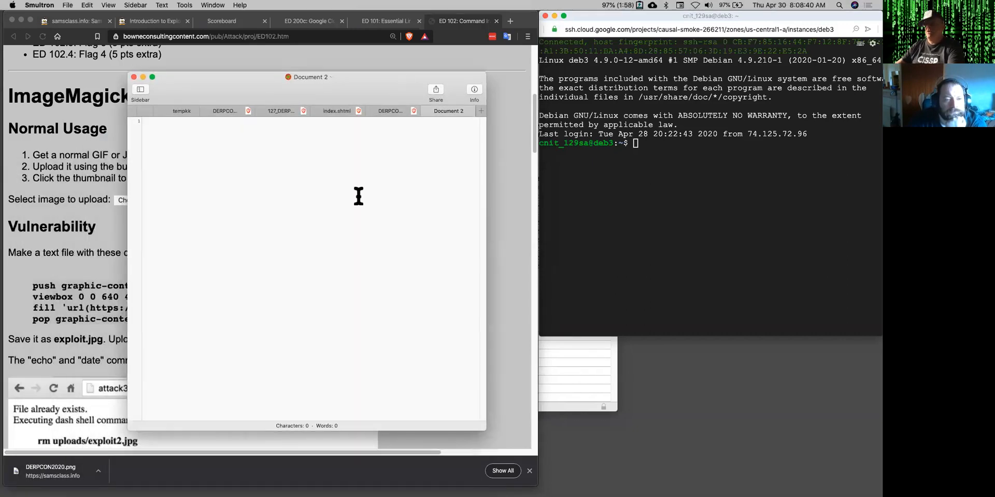
Paste the push graphic-context exploit payload into a new Smultron document and begin saving it.
type("push graphic-context")
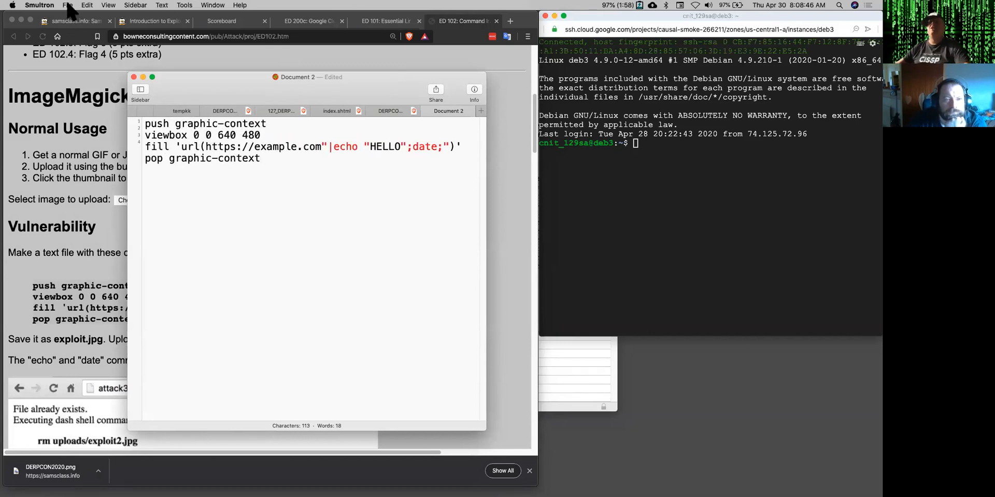
left_click(67, 5)
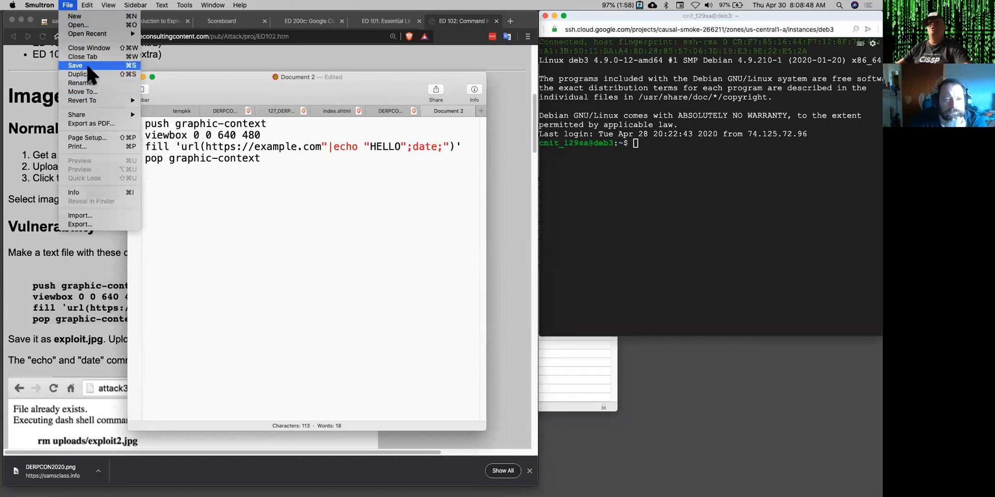
Save the payload document as exploit.png in the Downloads folder.
left_click(74, 65)
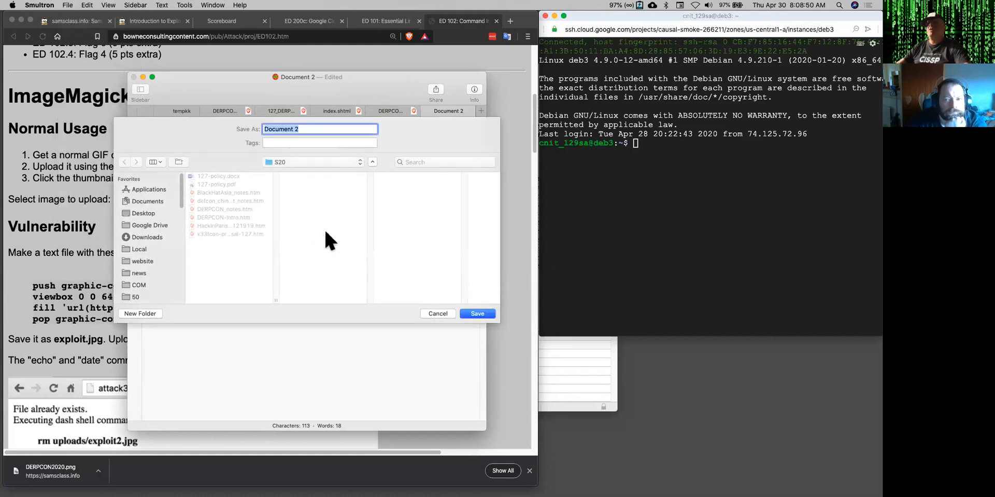
left_click(146, 237)
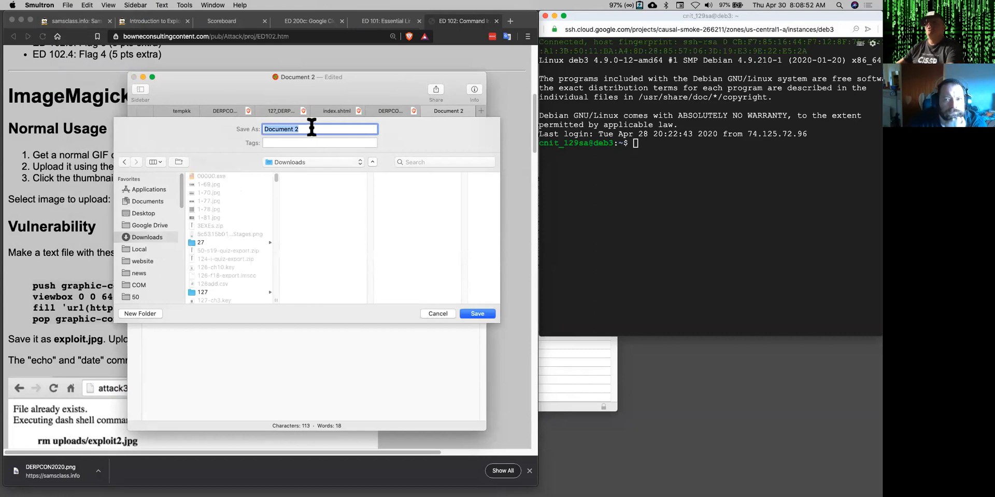
type("exploit")
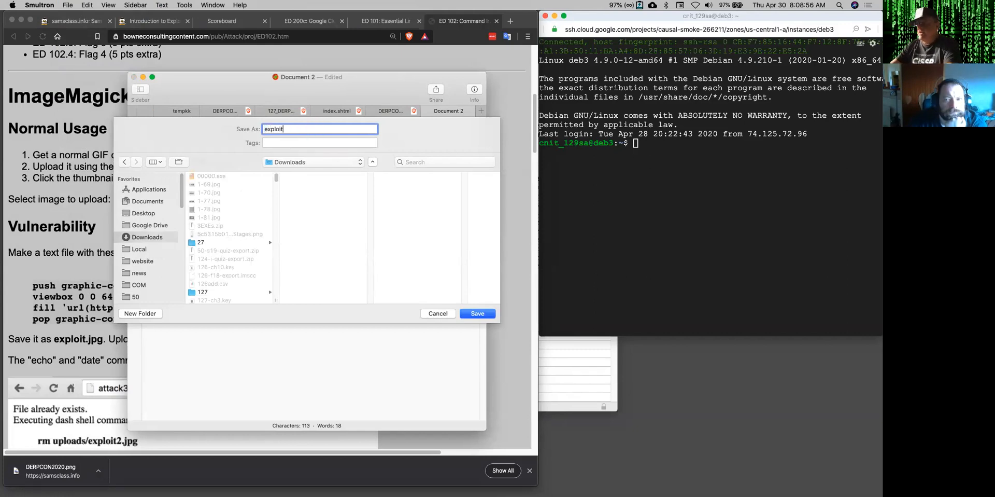
type(".png")
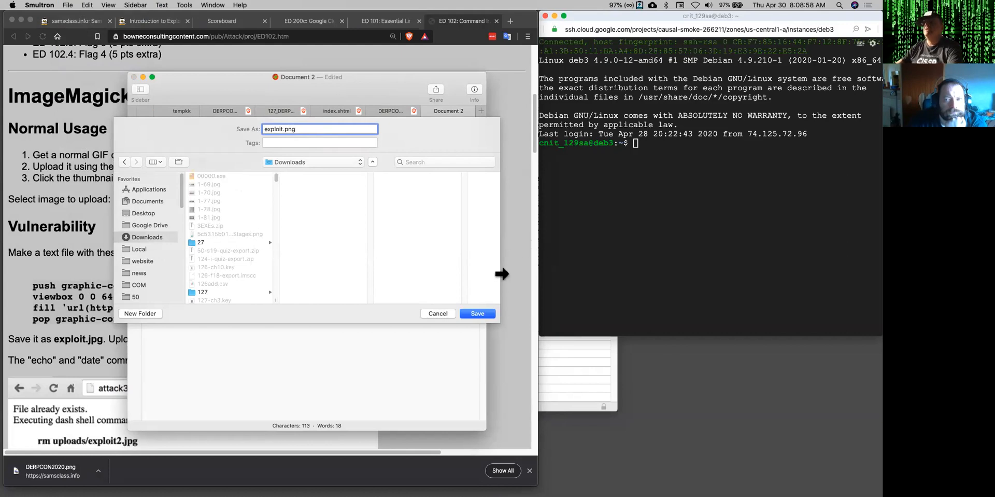
left_click(477, 313)
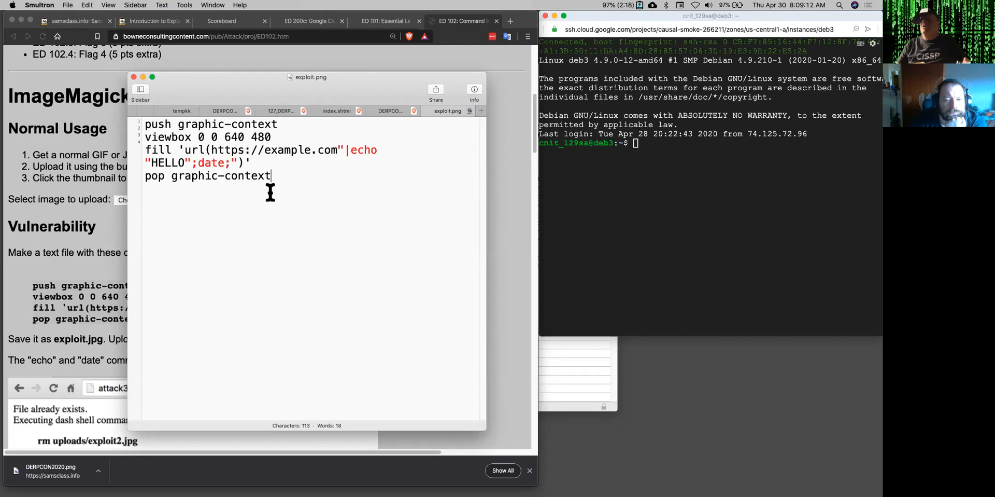
mouse_move(504, 185)
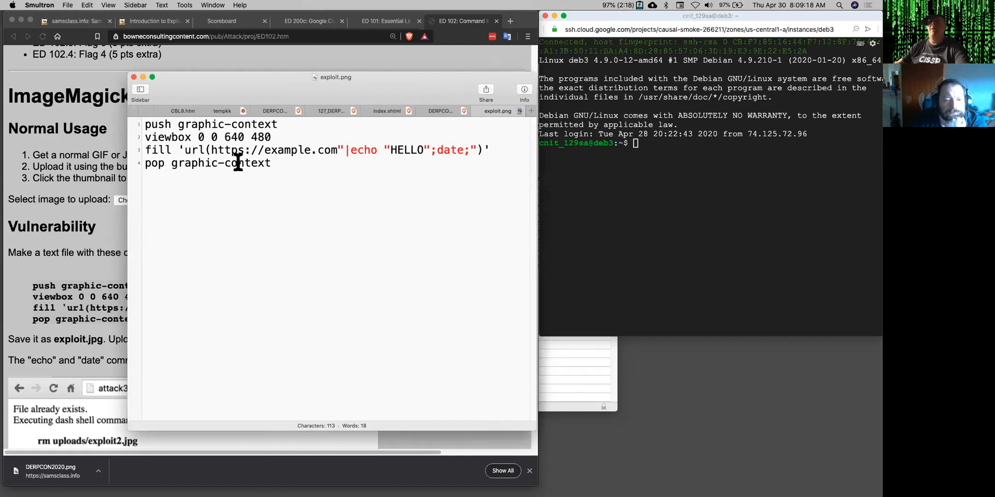
mouse_move(274, 165)
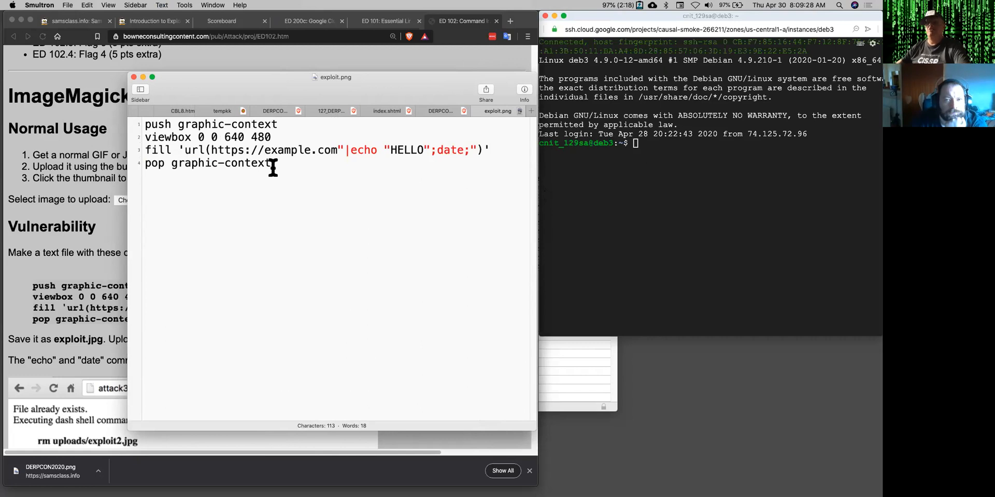
mouse_move(192, 150)
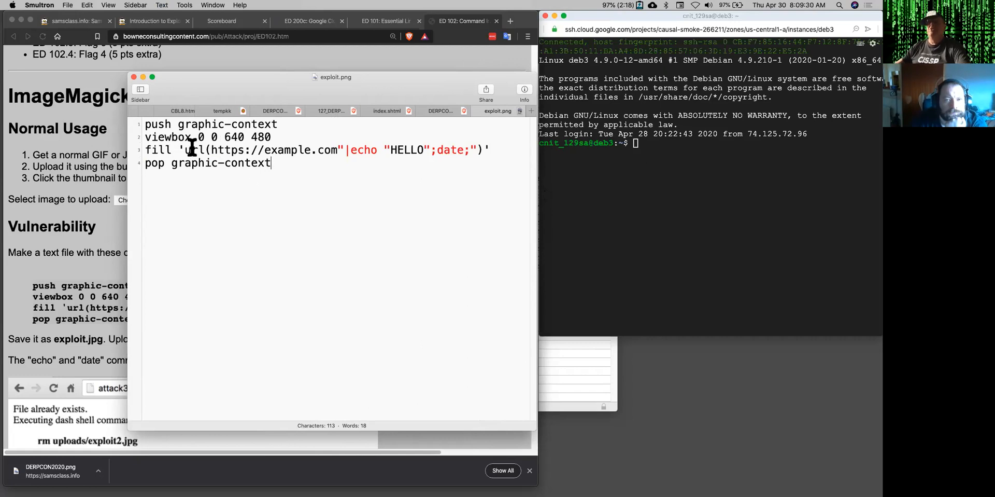
Highlight parts of the exploit.png payload line to review the injected command before returning to Brave.
left_click_drag(210, 150, 325, 151)
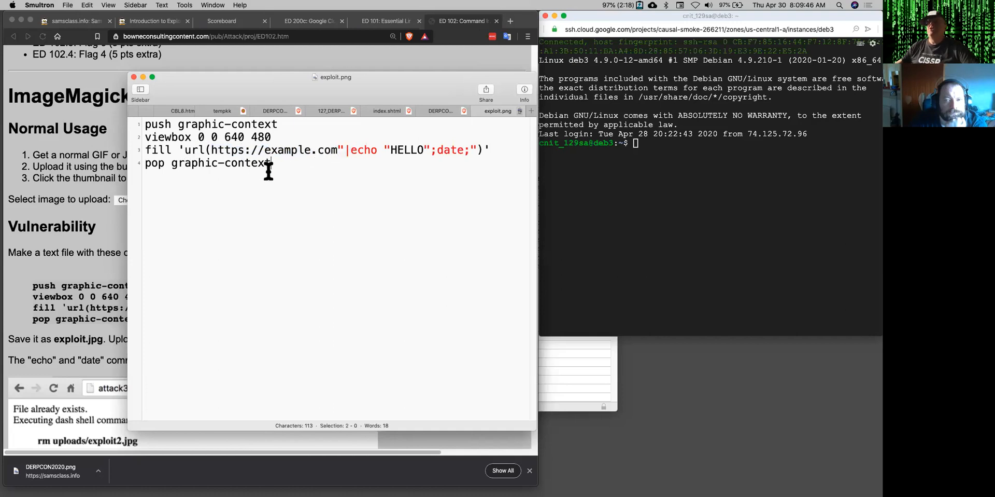
left_click_drag(349, 149, 412, 149)
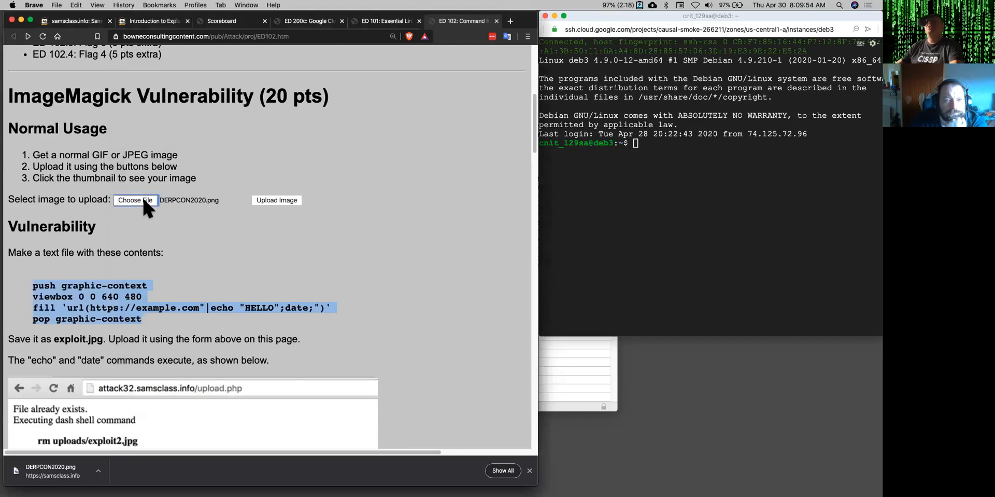
Choose exploit.png and upload it to the ImageMagick challenge, running the injected commands.
left_click(135, 200)
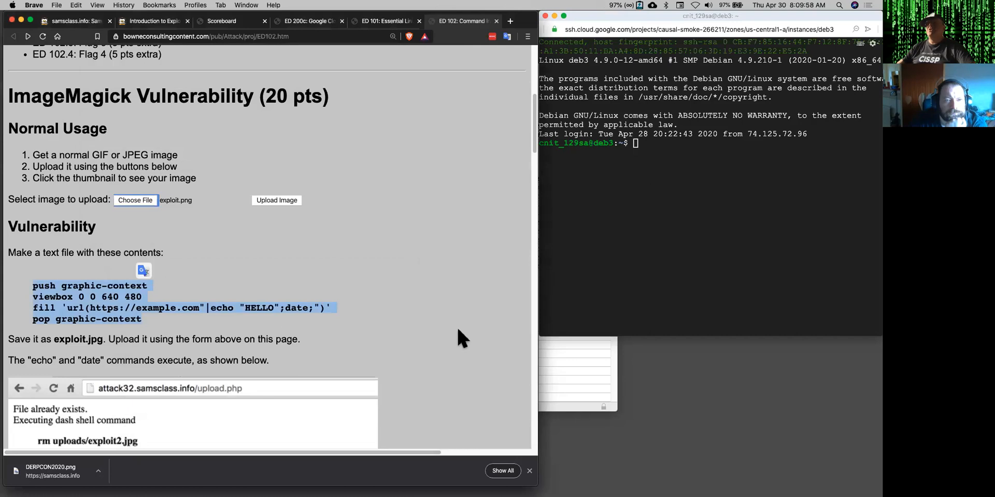
left_click(276, 200)
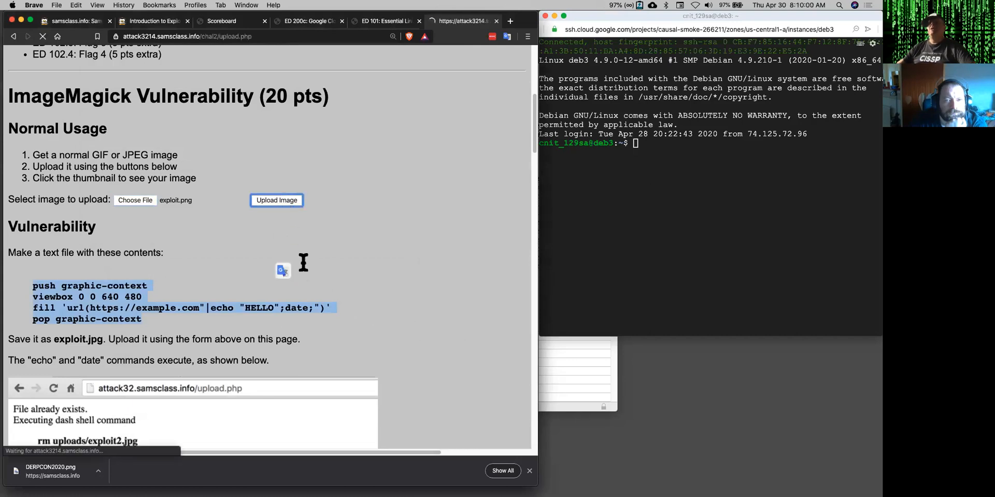
left_click(275, 201)
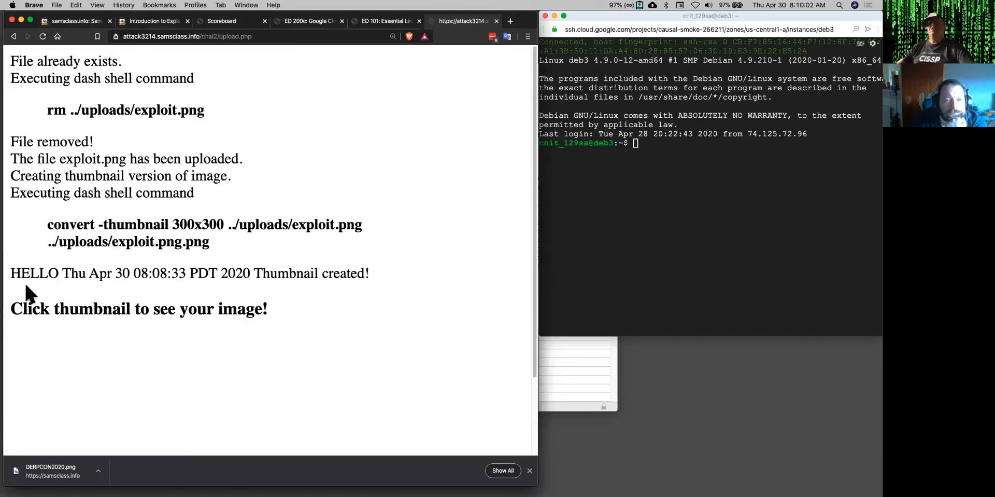
Highlight the printed HELLO and server date in the upload output, then move down to the Drupal section.
double_click(34, 273)
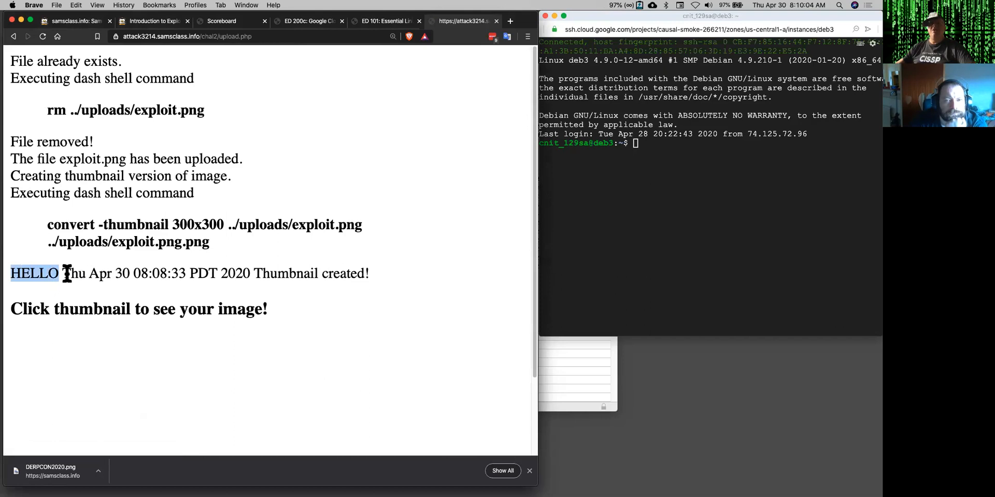
left_click_drag(62, 272, 250, 272)
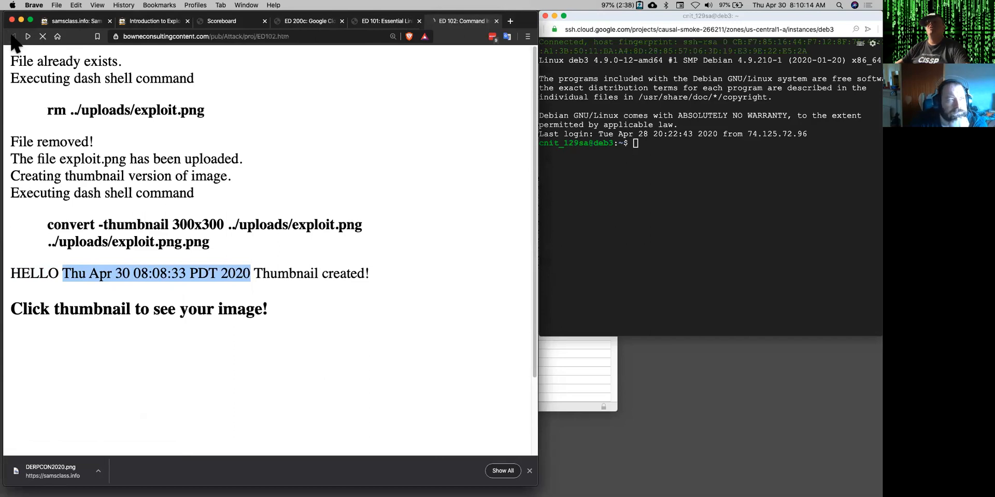
scroll("down", 3)
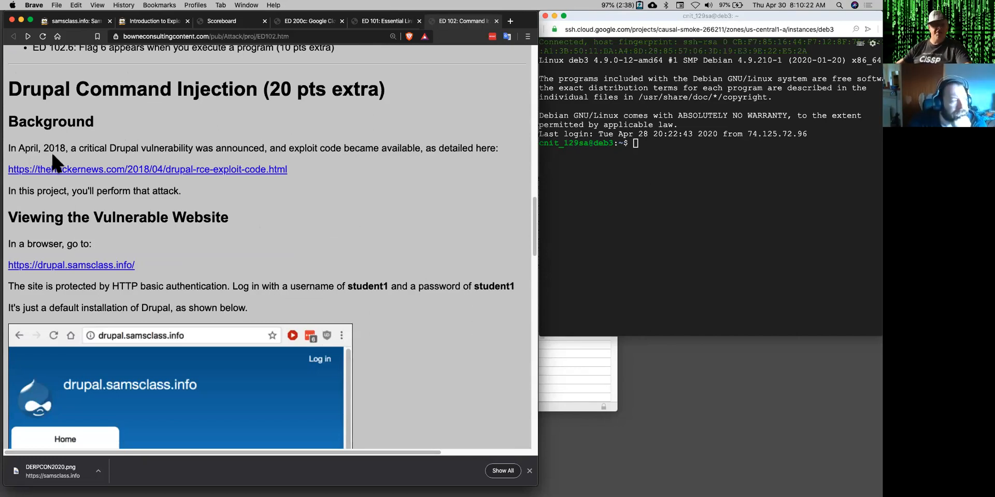
Review the Drupal dru.py attack code, highlighting the injected echo | tee YOURNAME.txt command.
scroll("down", 3)
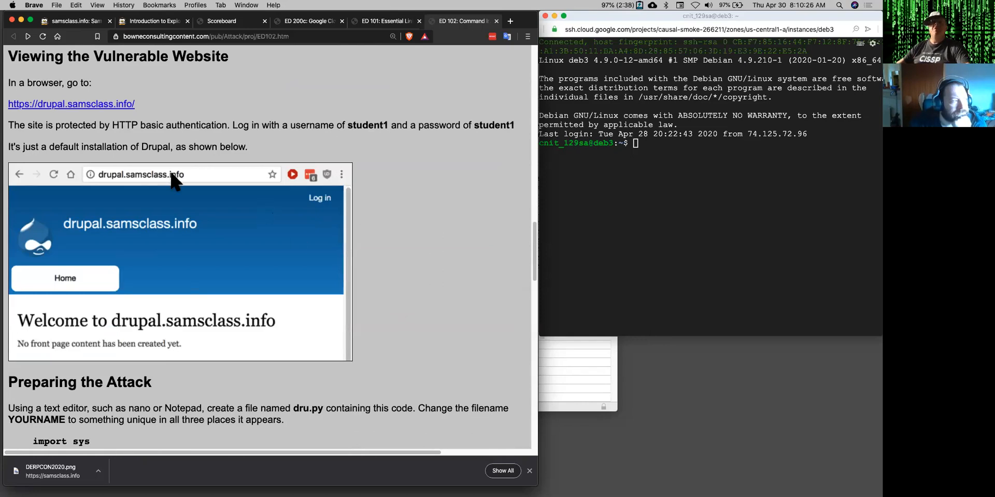
mouse_move(98, 123)
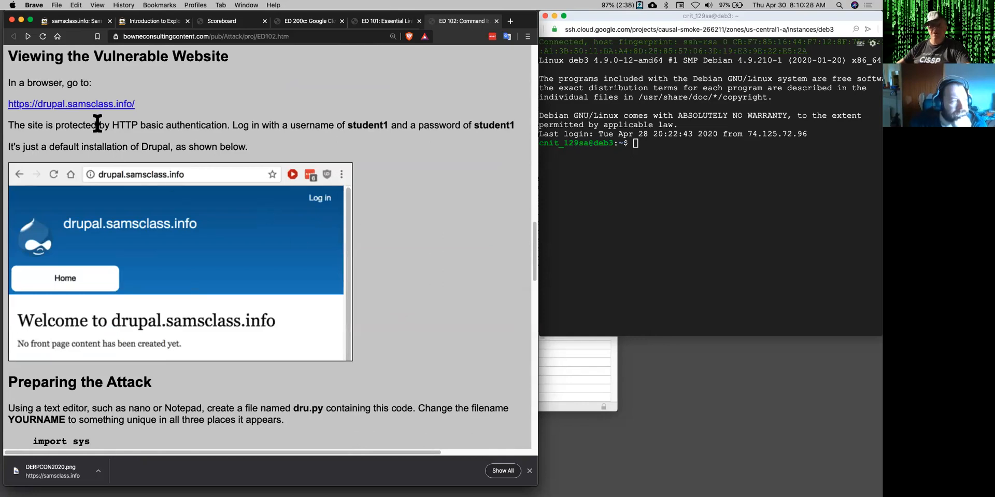
scroll("down", 3)
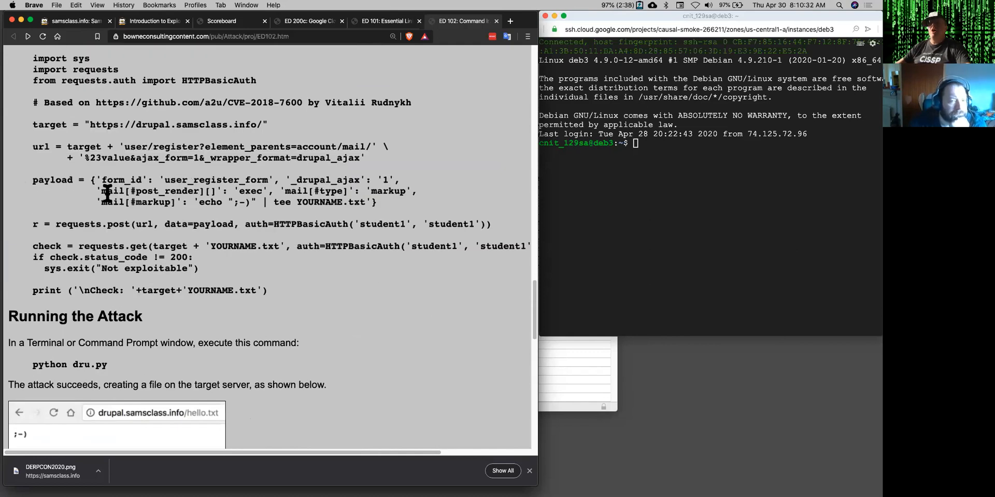
left_click_drag(98, 180, 194, 179)
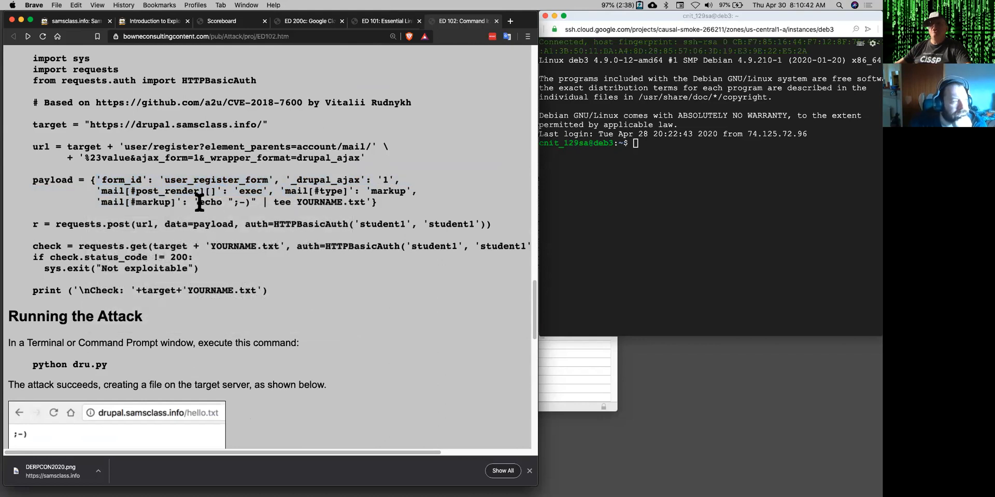
left_click_drag(199, 202, 355, 202)
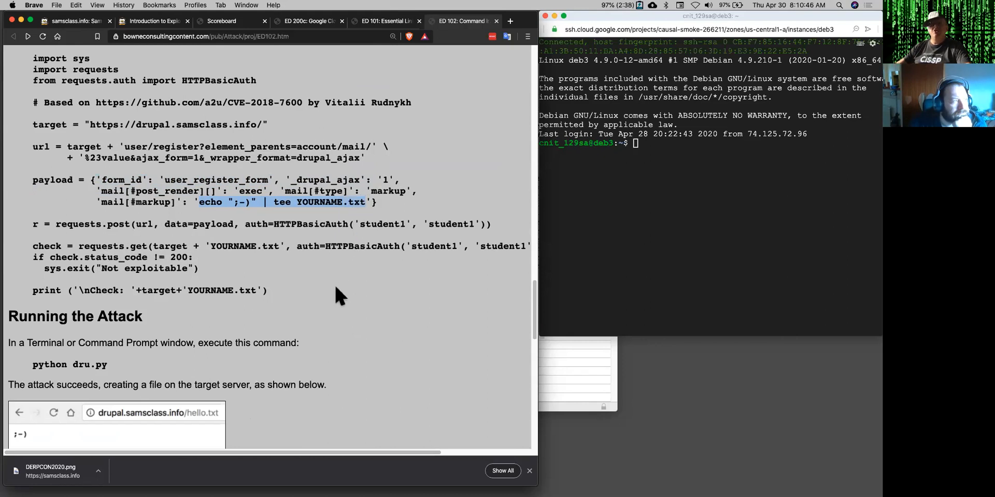
mouse_move(324, 287)
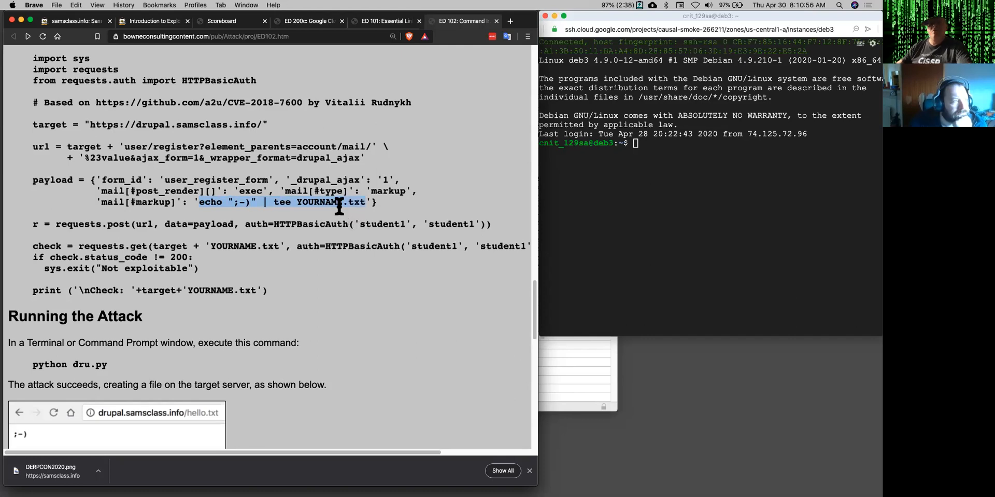
scroll("down", 3)
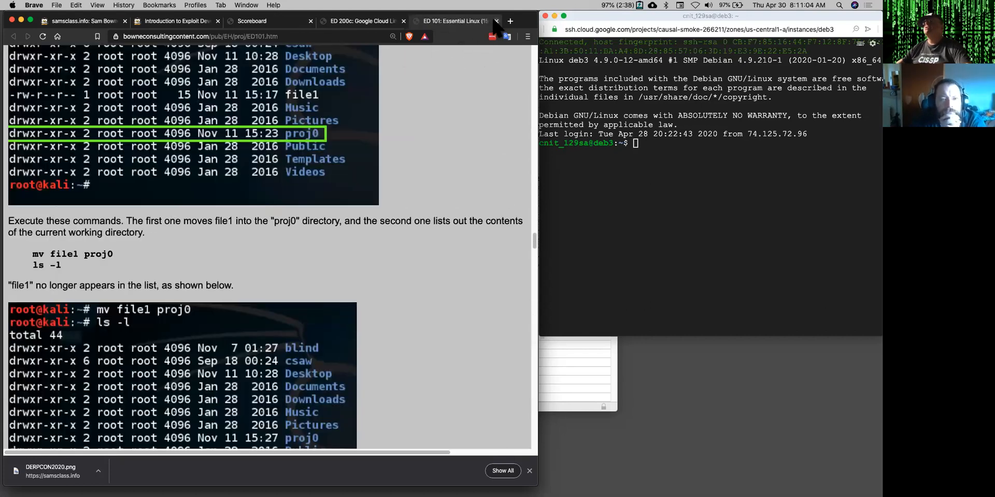
Close the ED 101 tab, leaving the ED 200 hwinfo Model flag instructions showing.
left_click(419, 20)
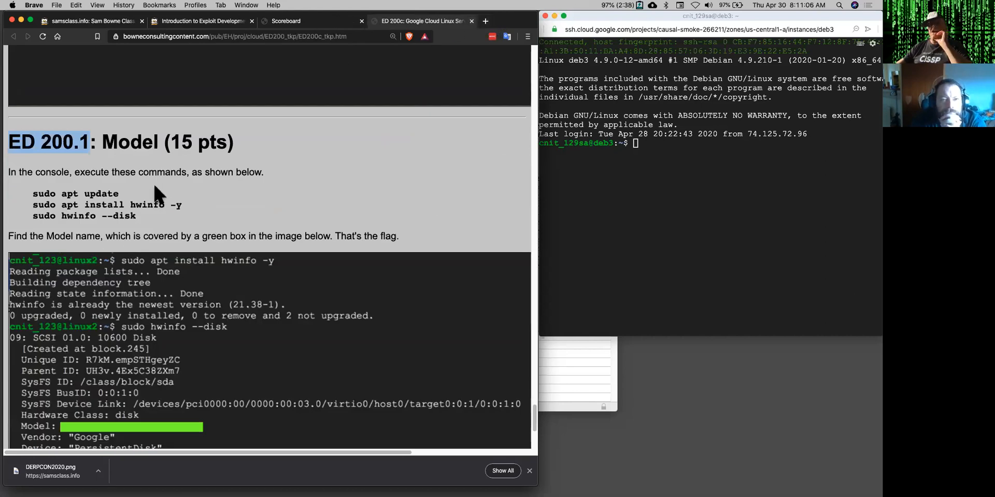